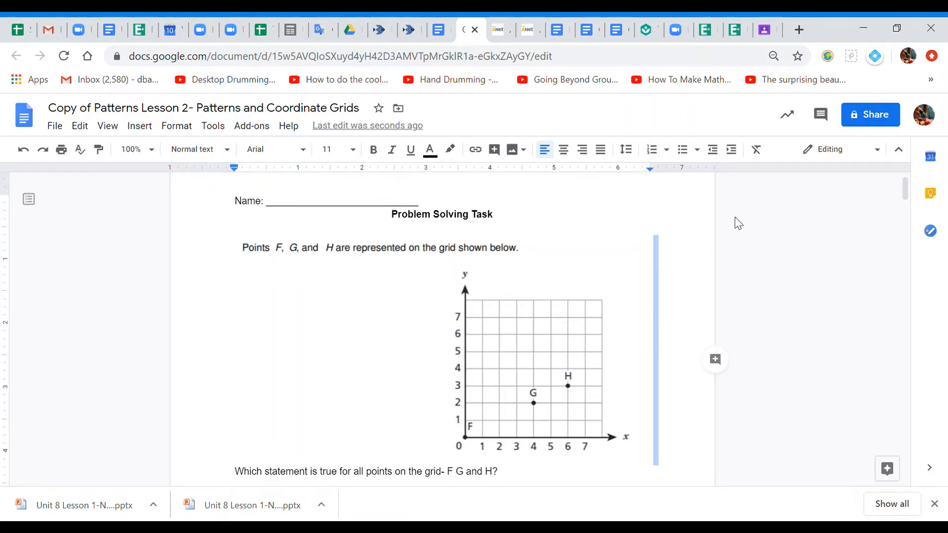
- Scroll down the worksheet to the coordinate grid with points F, G, H and the question below
{"action": "scroll", "scroll_direction": "down", "scroll_amount": 3}
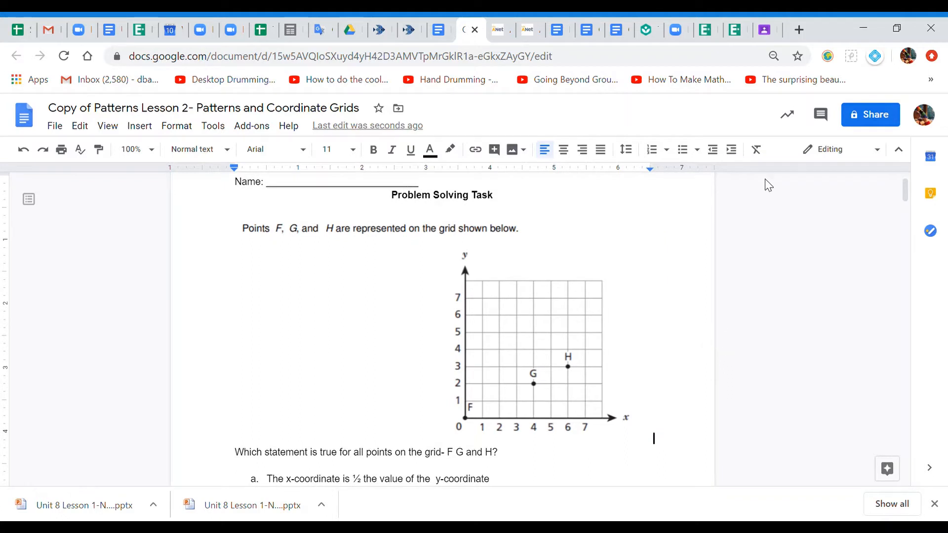
{"action": "scroll", "scroll_direction": "down", "scroll_amount": 3}
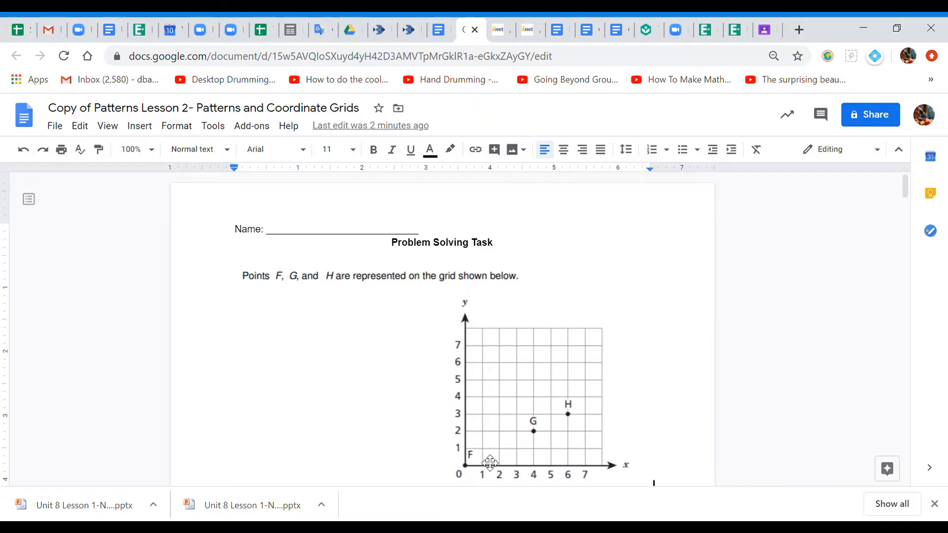
{"action": "scroll", "scroll_direction": "down", "scroll_amount": 3}
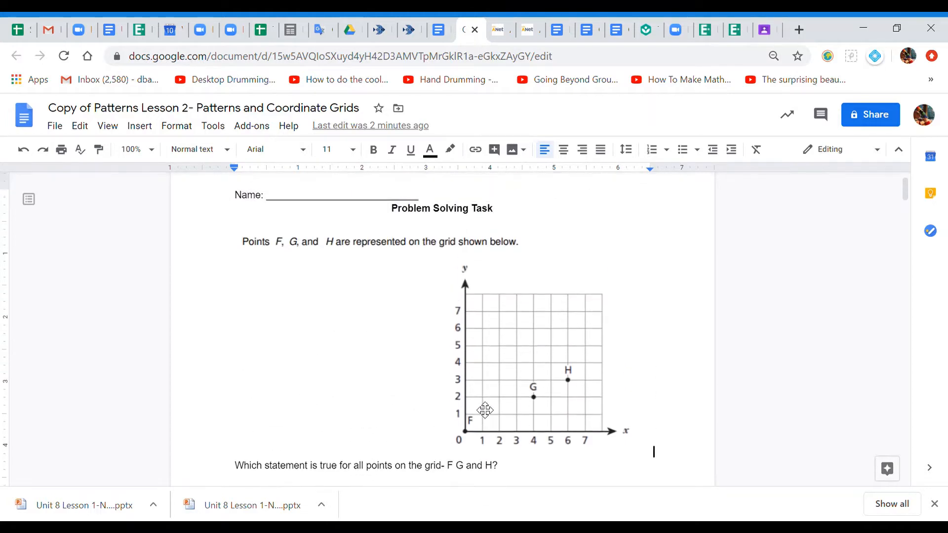
{"action": "scroll", "scroll_direction": "down", "scroll_amount": 3}
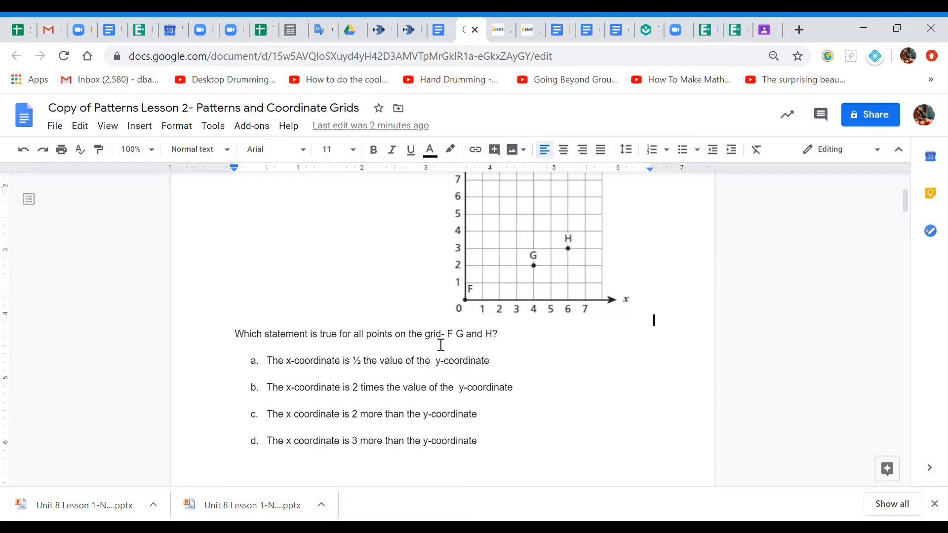
{"action": "mouse_move", "coordinate": [380, 367]}
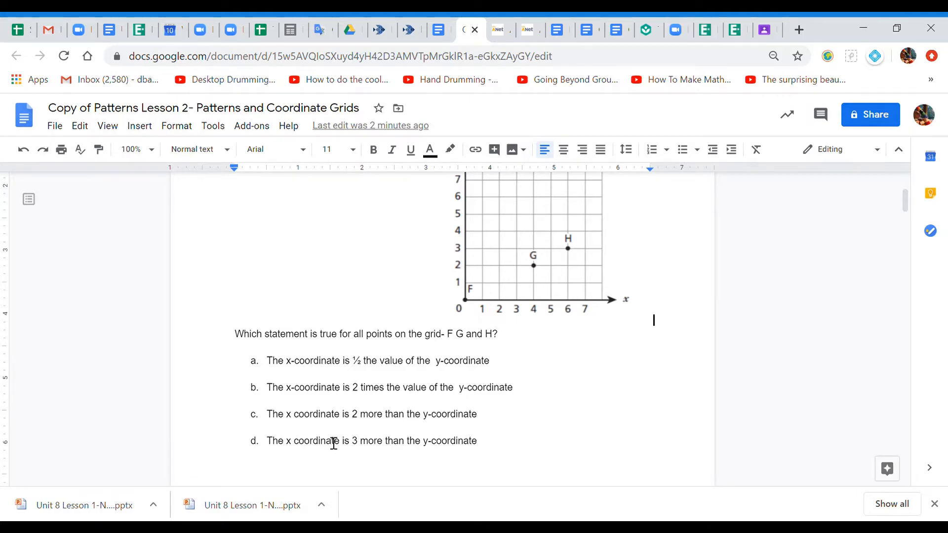
{"action": "mouse_move", "coordinate": [508, 424]}
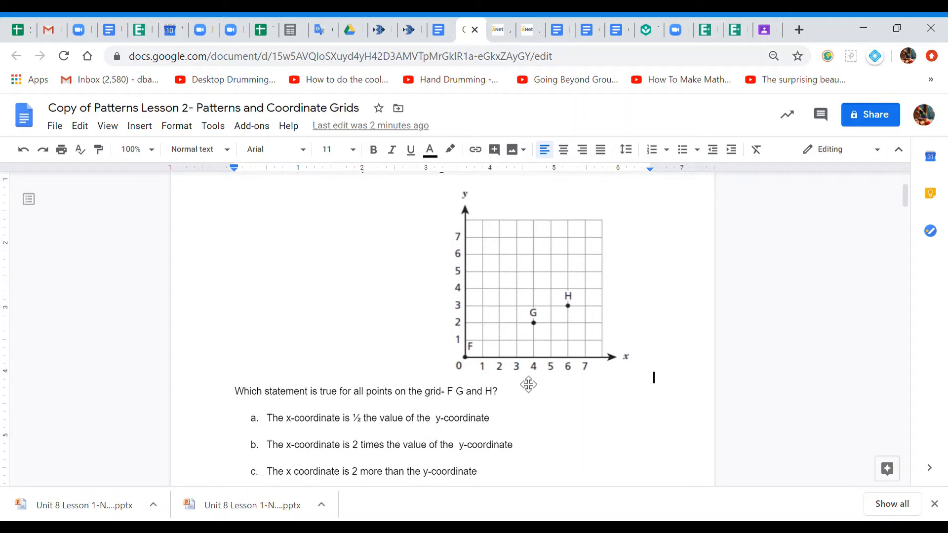
{"action": "mouse_move", "coordinate": [476, 366]}
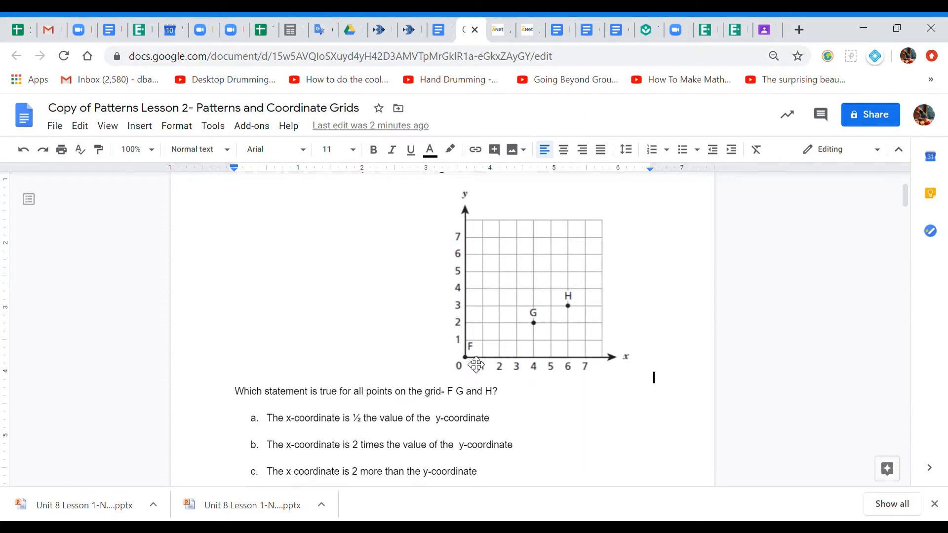
{"action": "mouse_move", "coordinate": [236, 394]}
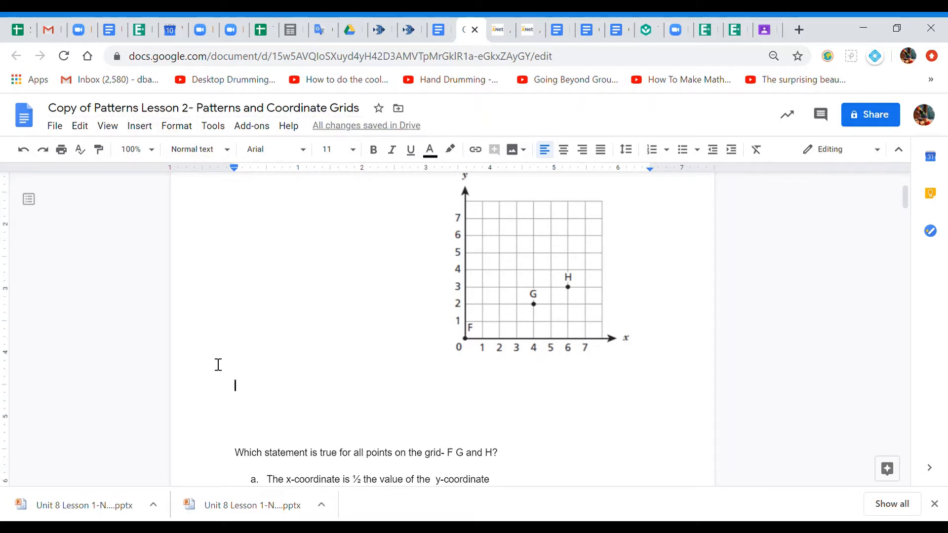
- Insert a 3-column by 4-row table between the grid and the question
{"action": "left_click", "coordinate": [139, 125]}
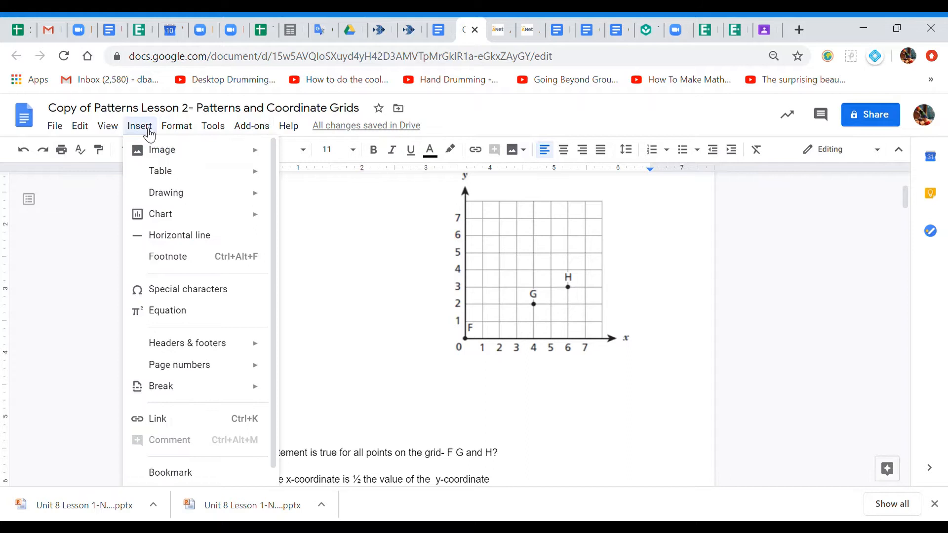
{"action": "mouse_move", "coordinate": [160, 171]}
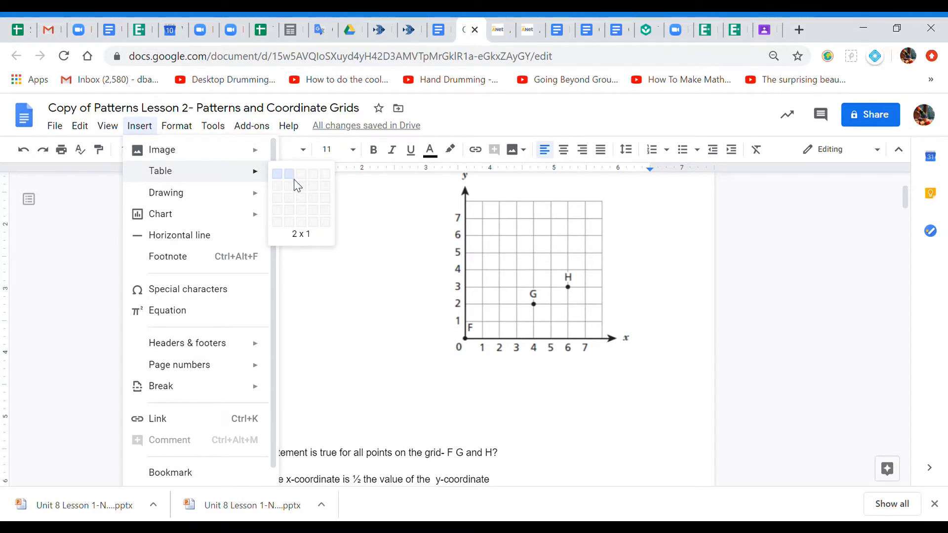
{"action": "mouse_move", "coordinate": [300, 211]}
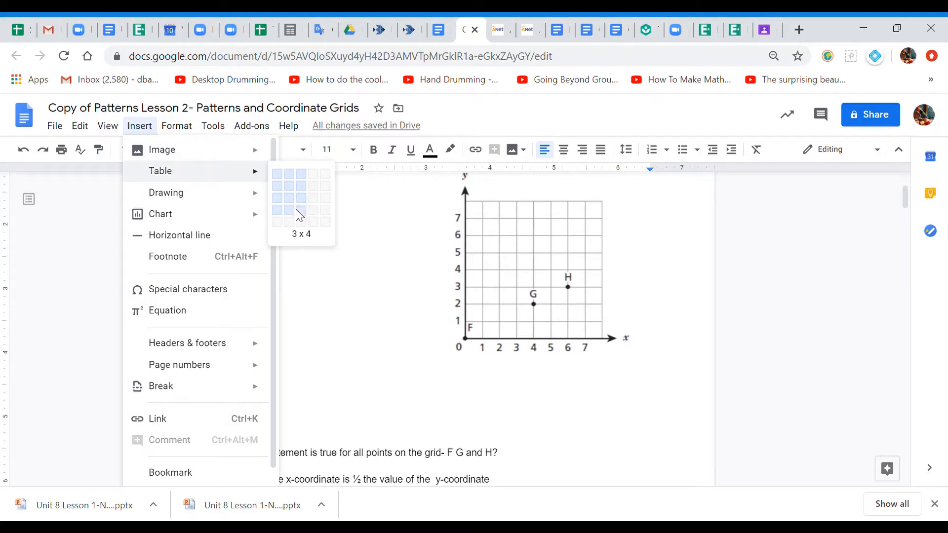
{"action": "left_click", "coordinate": [313, 212]}
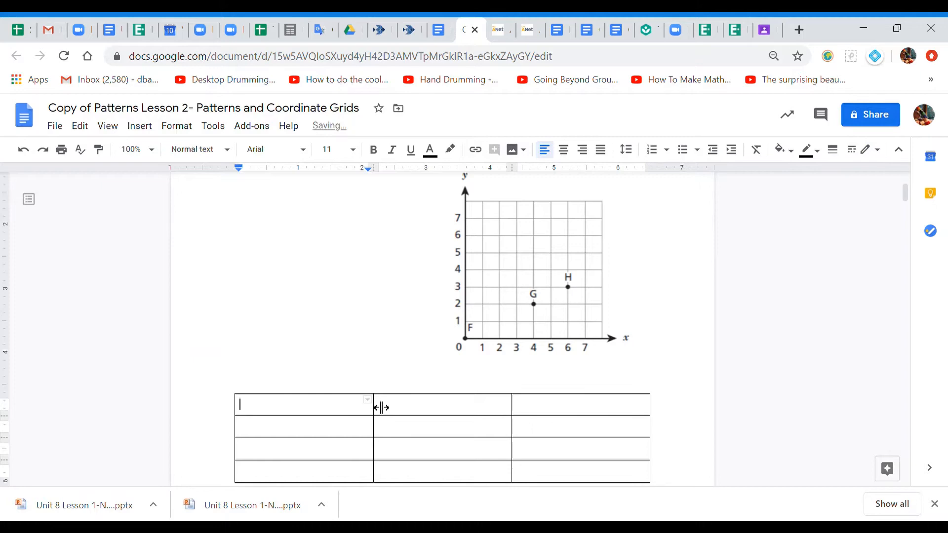
- Enter the Point, X, Y headings and the point labels F, G, H down the first column
{"action": "type", "text": "POint"}
{"action": "left_click", "coordinate": [304, 427]}
{"action": "type", "text": "F"}
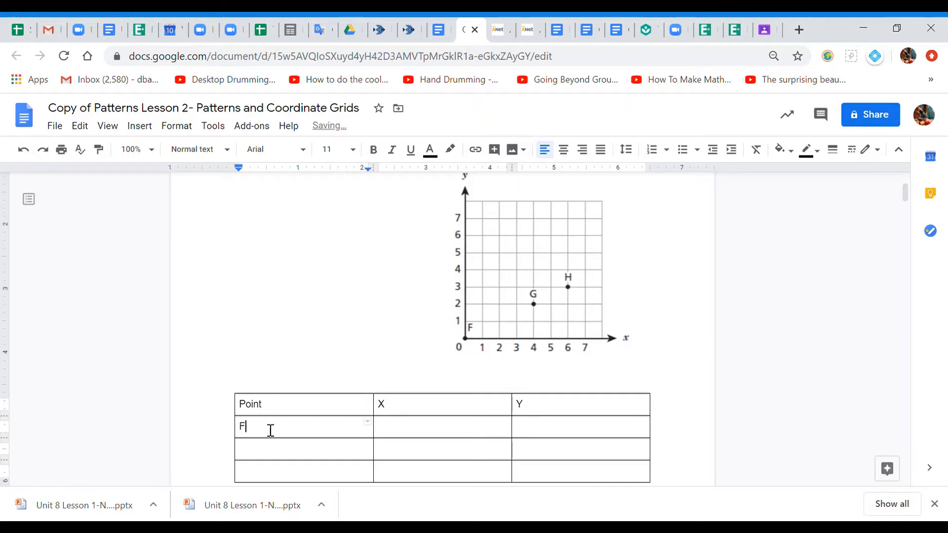
{"action": "key", "text": "ctrl+f"}
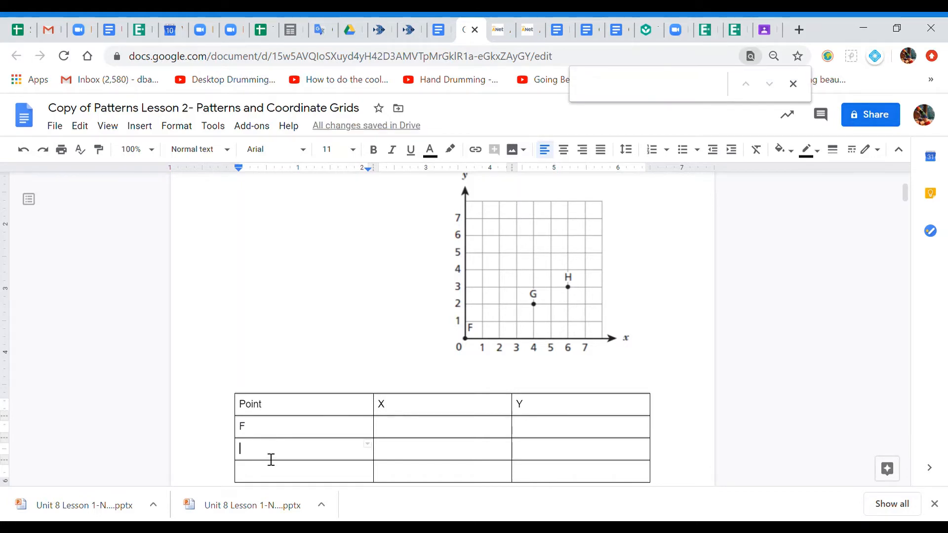
{"action": "type", "text": "G"}
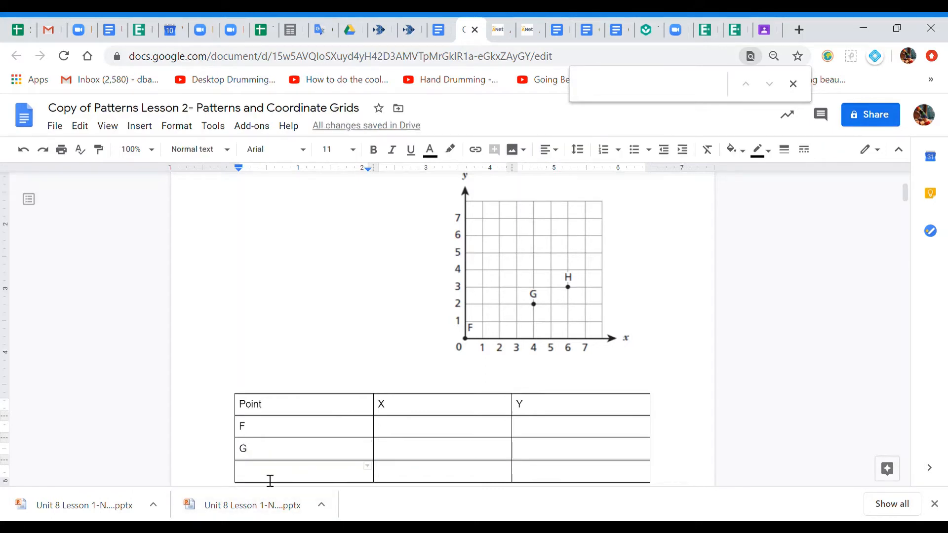
{"action": "type", "text": "H"}
{"action": "left_click", "coordinate": [442, 426]}
{"action": "type", "text": "0"}
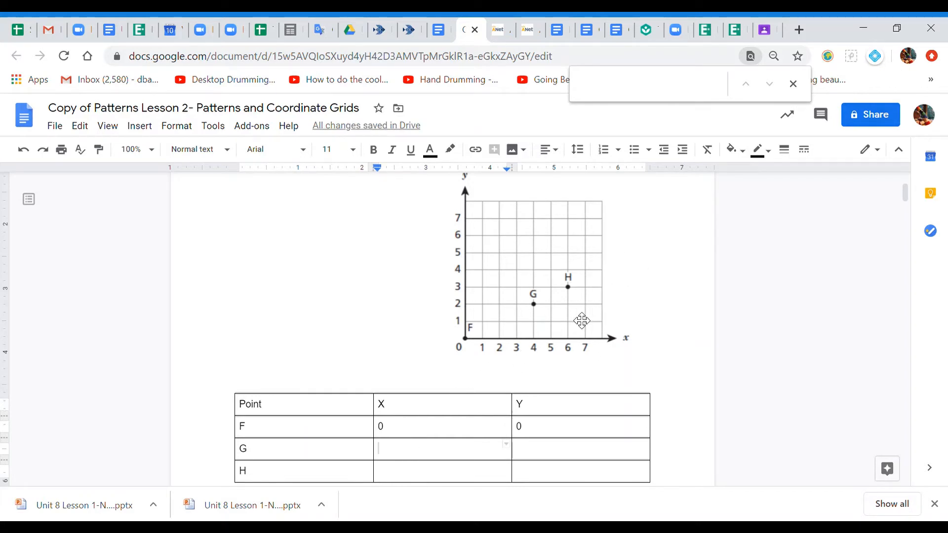
- Enter the coordinates G (4,2) and H (6,3) alongside F (0,0)
{"action": "type", "text": "4"}
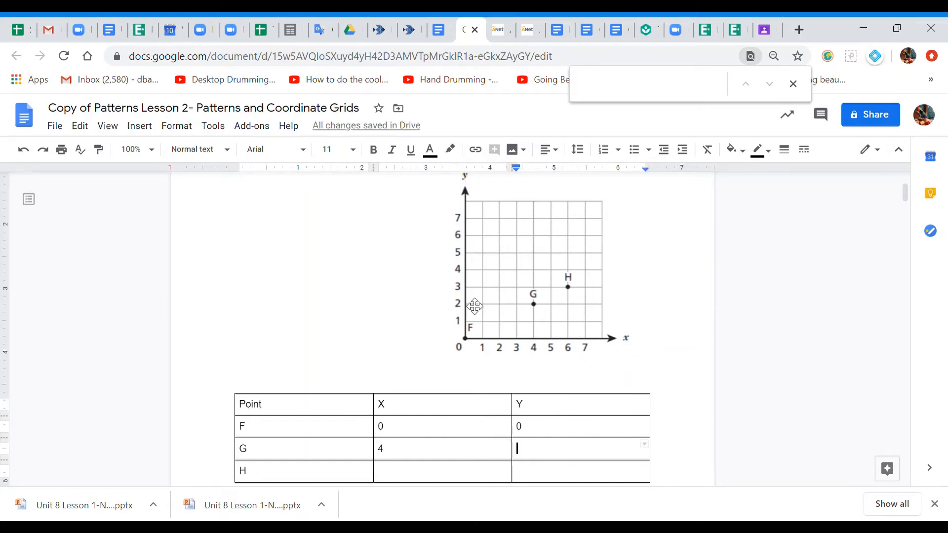
{"action": "type", "text": "2"}
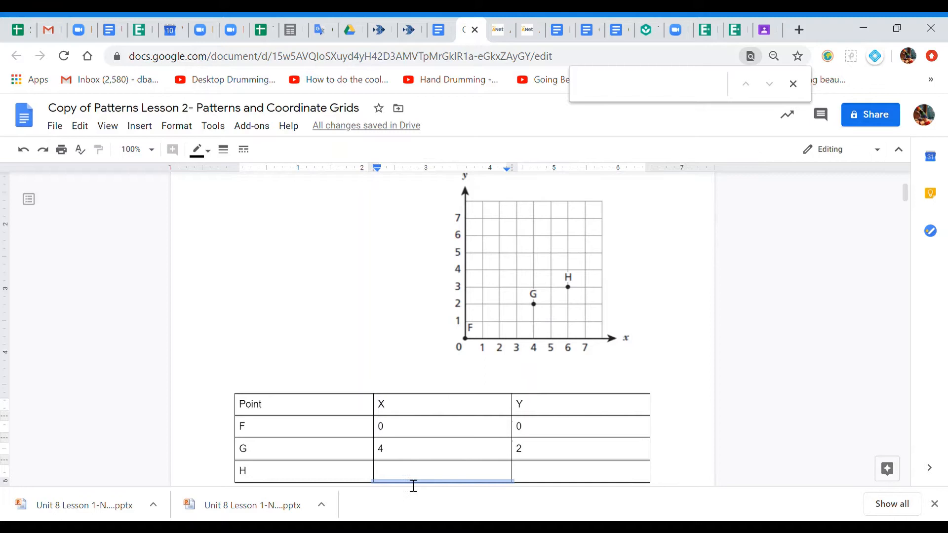
{"action": "type", "text": "6"}
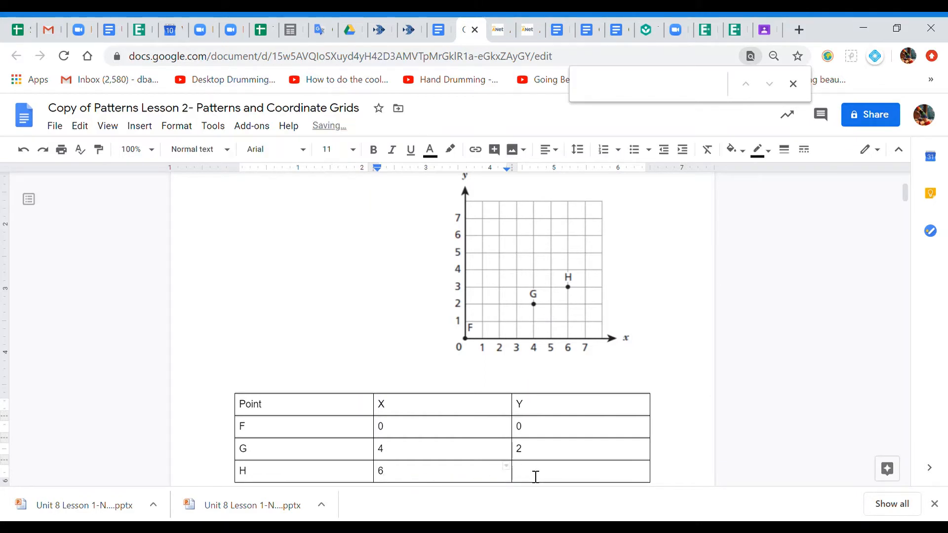
{"action": "type", "text": "3"}
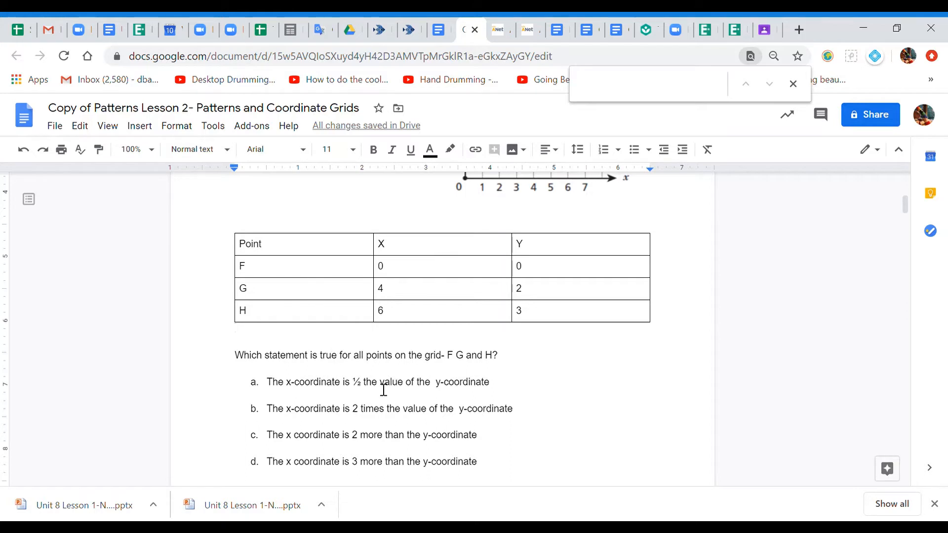
{"action": "mouse_move", "coordinate": [518, 279]}
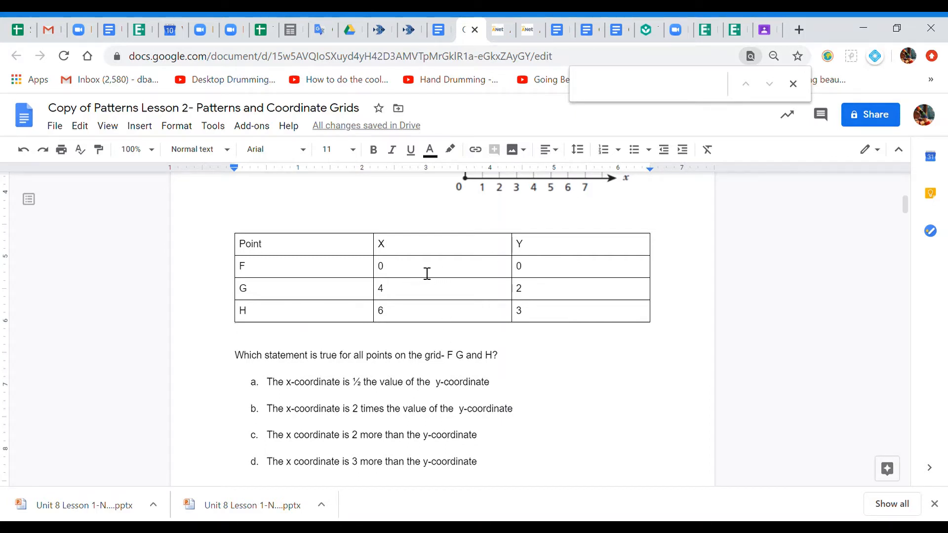
{"action": "mouse_move", "coordinate": [516, 386]}
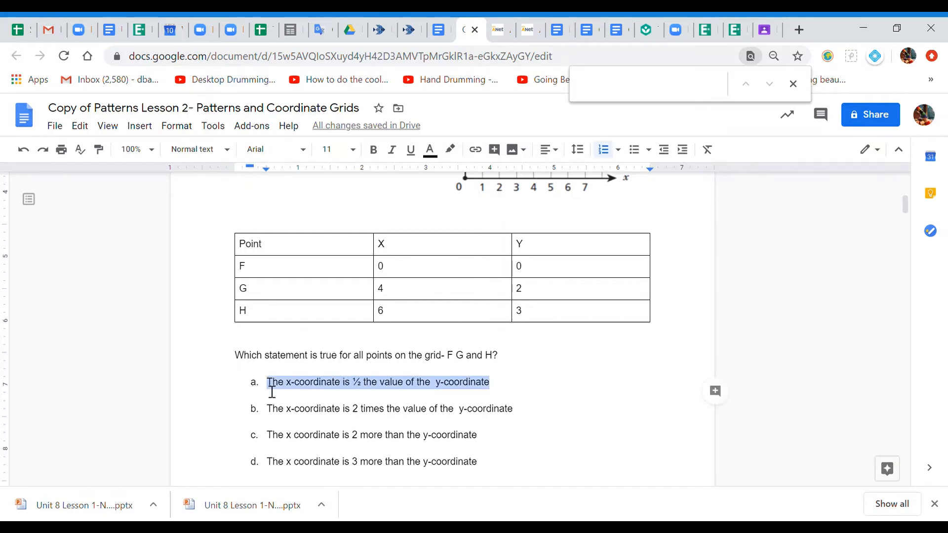
- Bold statement b (x is 2 times y) and delete the text of false statements a and c
{"action": "key", "text": "Delete"}
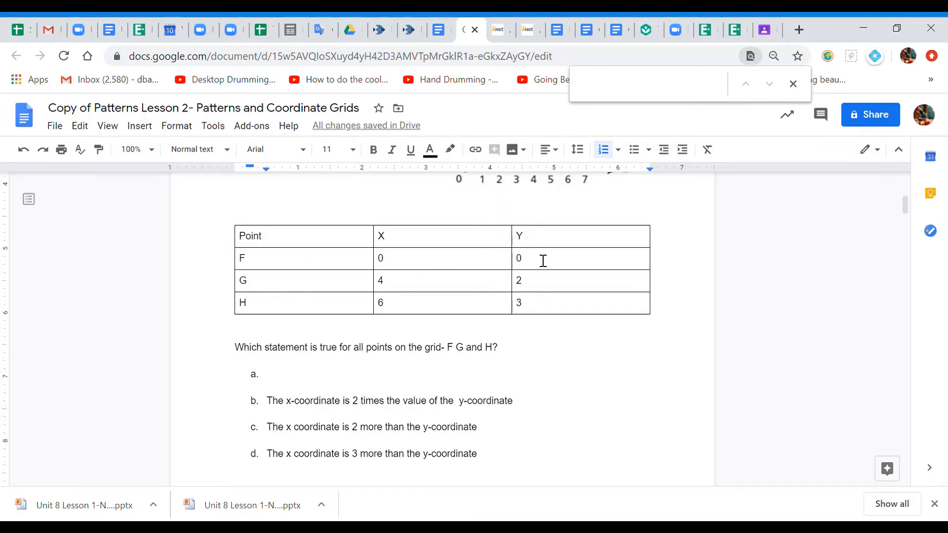
{"action": "mouse_move", "coordinate": [406, 287]}
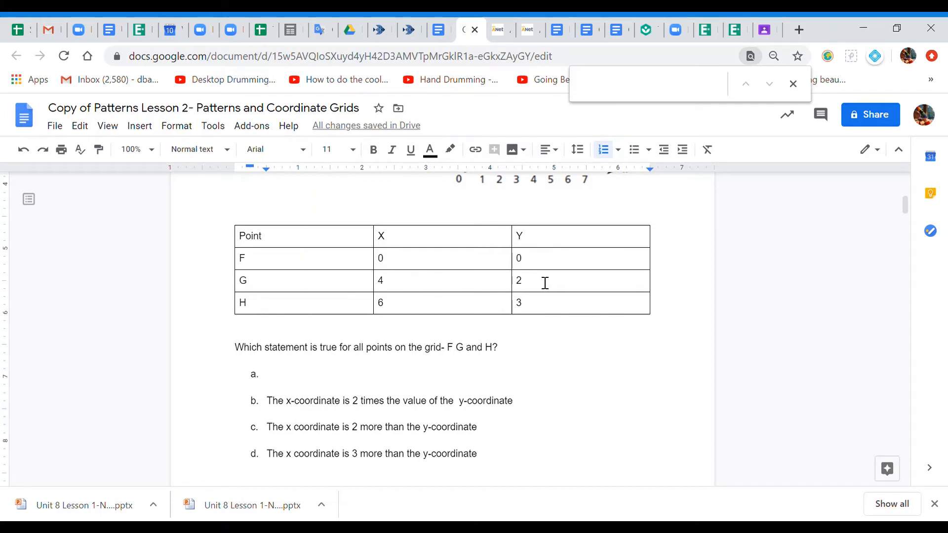
{"action": "mouse_move", "coordinate": [456, 353]}
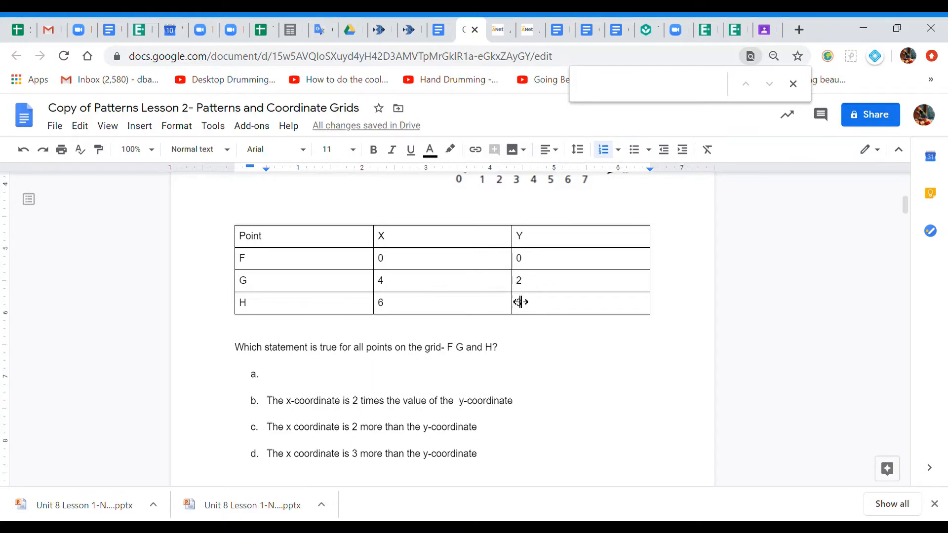
{"action": "type", "text": "3"}
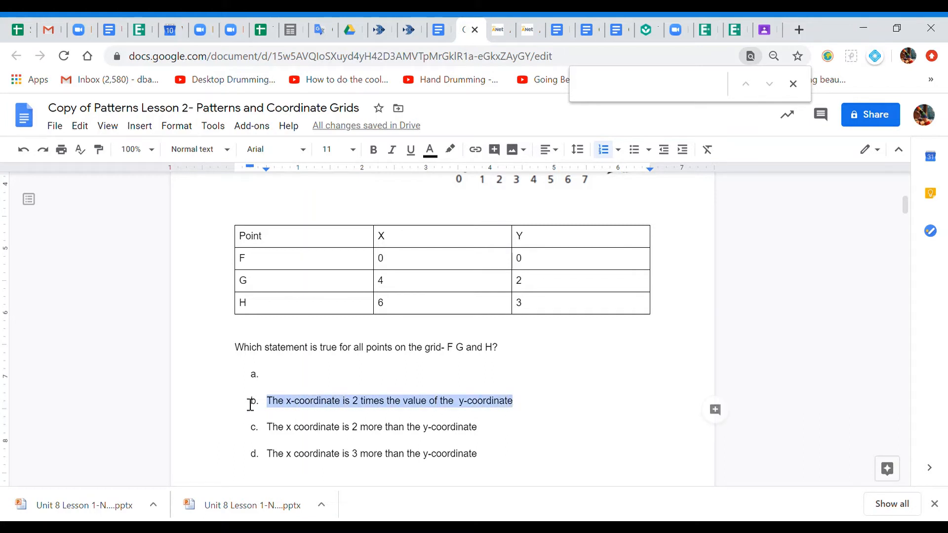
{"action": "left_click", "coordinate": [373, 149]}
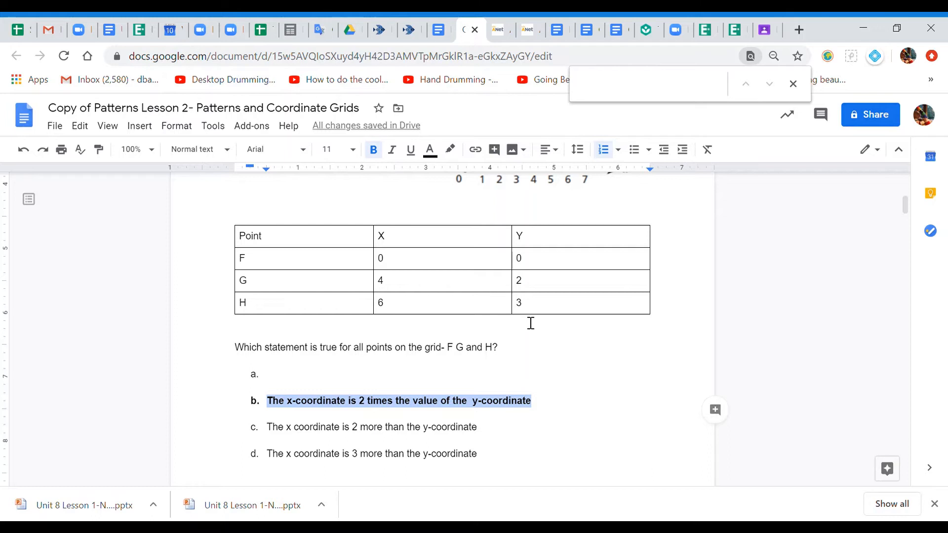
{"action": "mouse_move", "coordinate": [419, 269]}
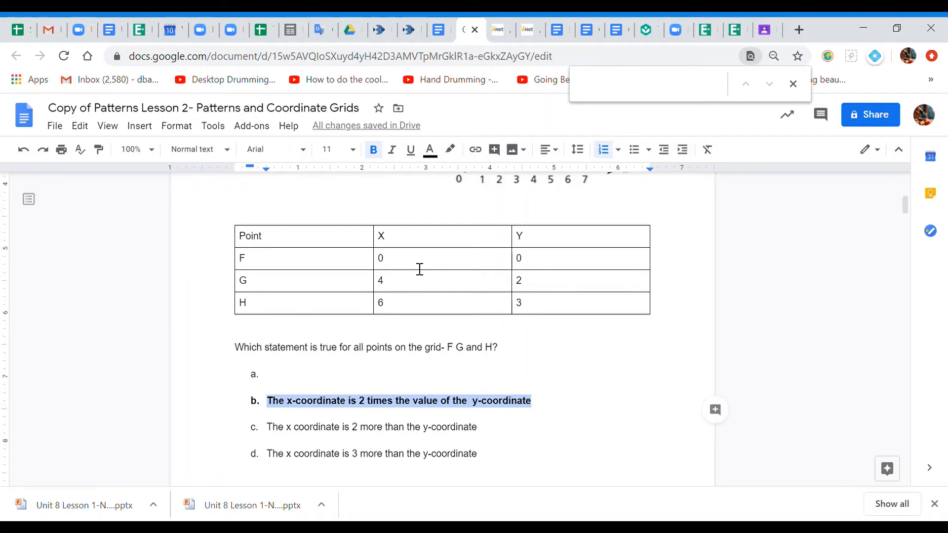
{"action": "mouse_move", "coordinate": [417, 293]}
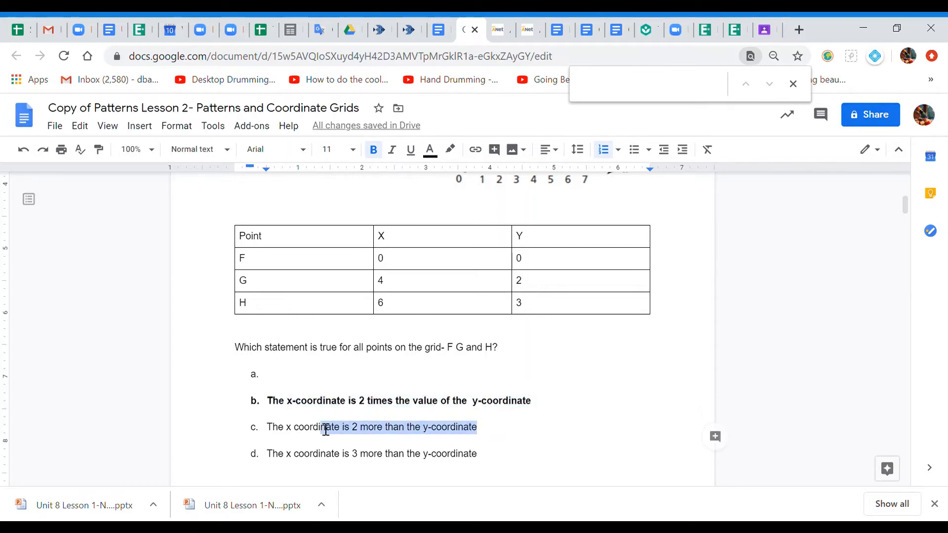
{"action": "key", "text": "Delete"}
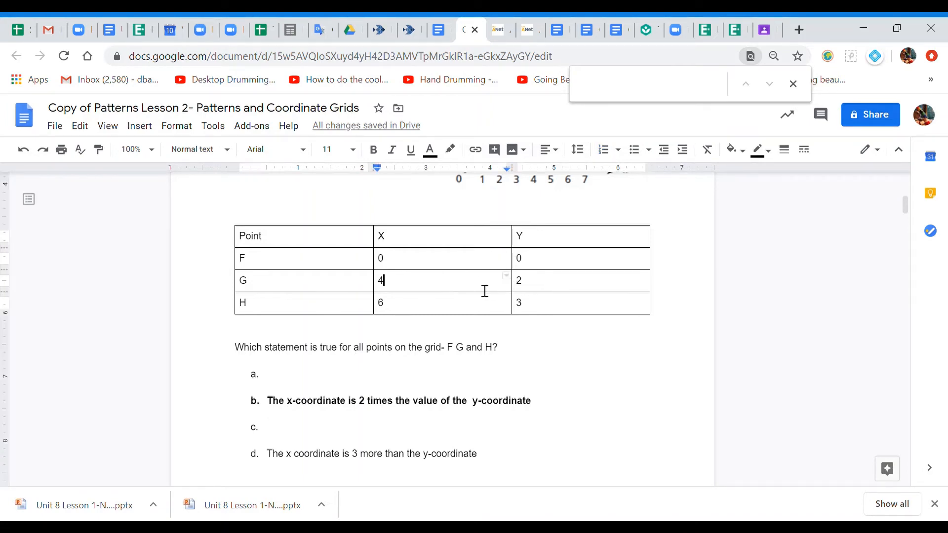
{"action": "mouse_move", "coordinate": [369, 460]}
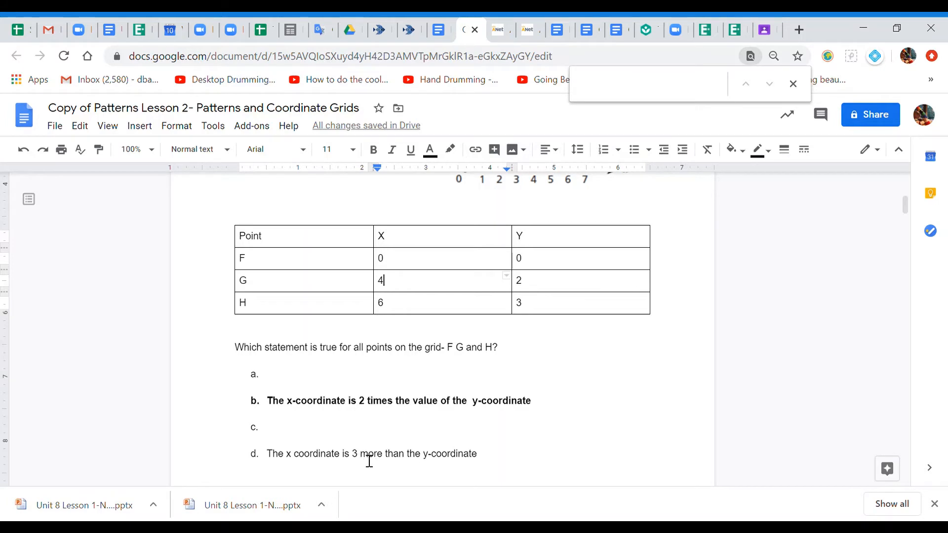
{"action": "mouse_move", "coordinate": [487, 443]}
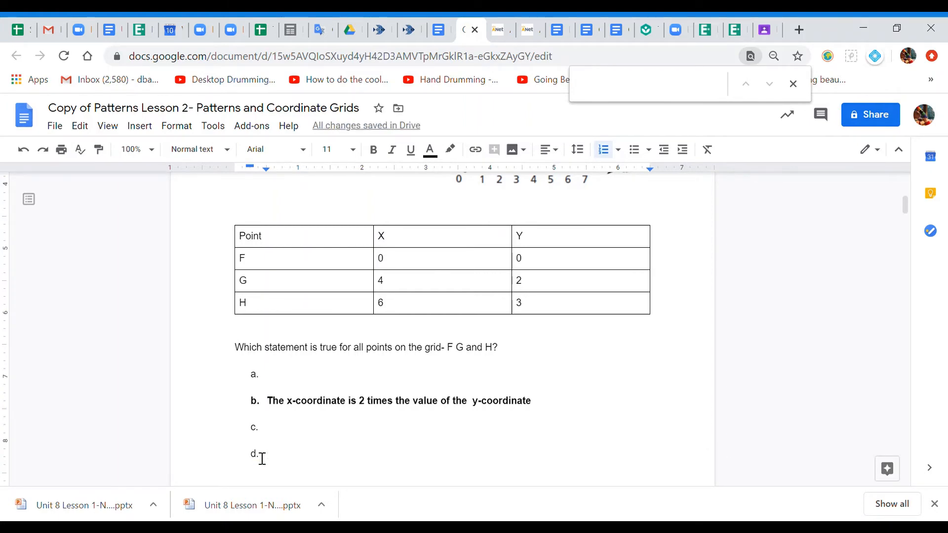
{"action": "mouse_move", "coordinate": [459, 419]}
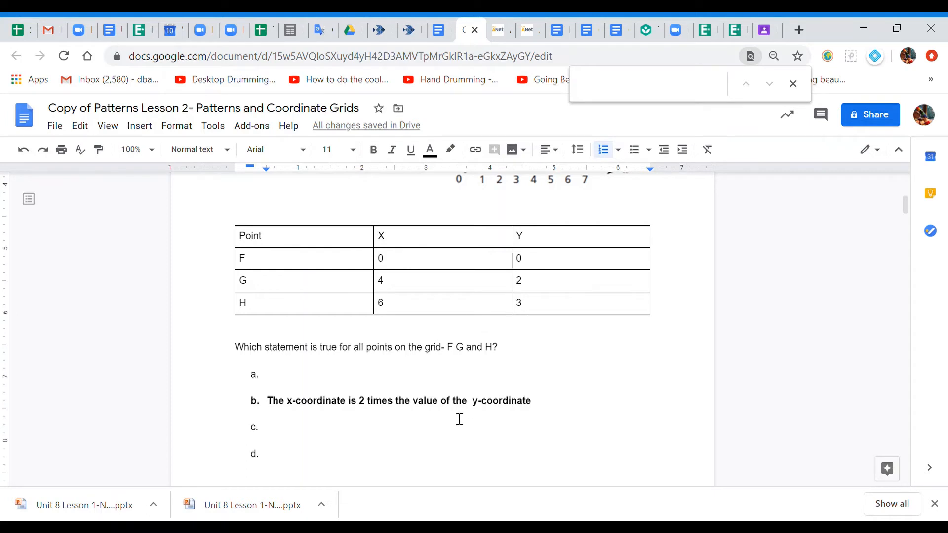
- Write 'A value that matches another value- x and y' under the Corresponding term vocab line
{"action": "scroll", "scroll_direction": "down", "scroll_amount": 3}
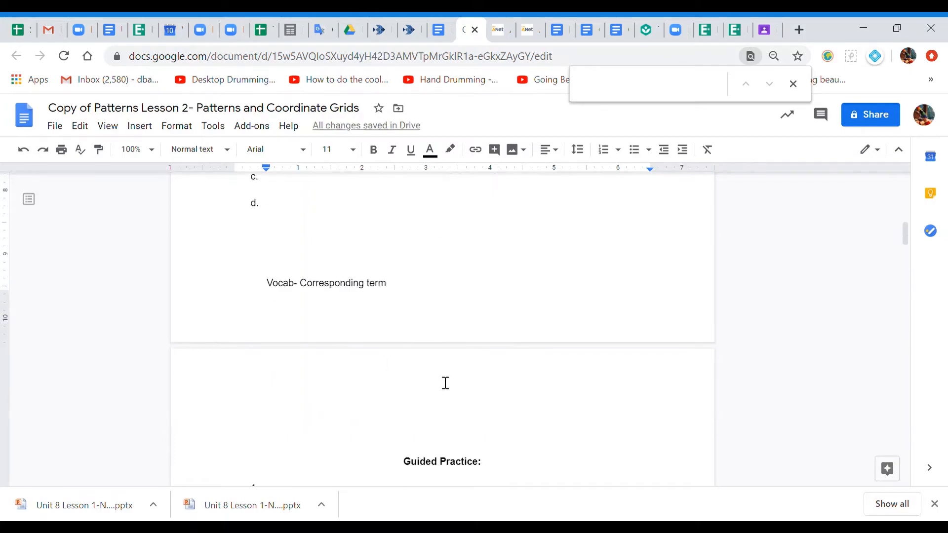
{"action": "mouse_move", "coordinate": [364, 257]}
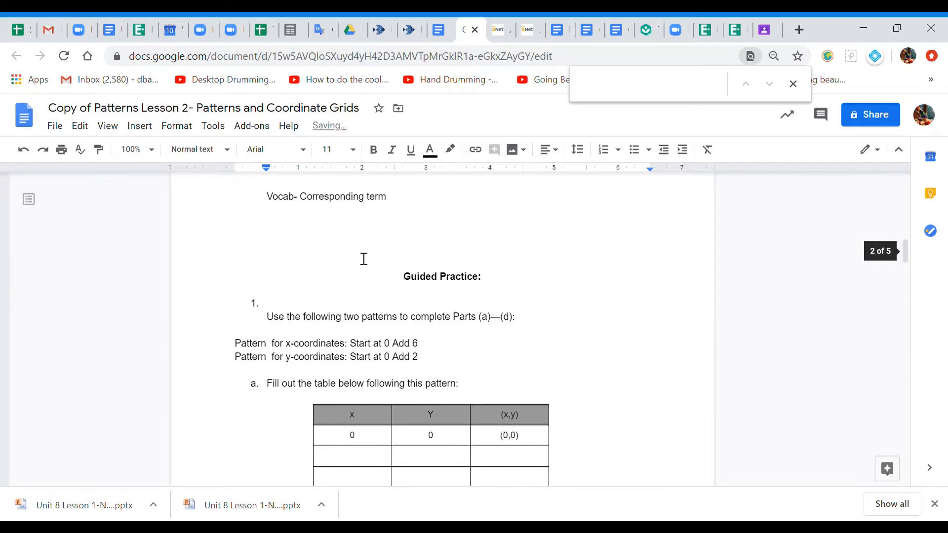
{"action": "scroll", "scroll_direction": "down", "scroll_amount": 3}
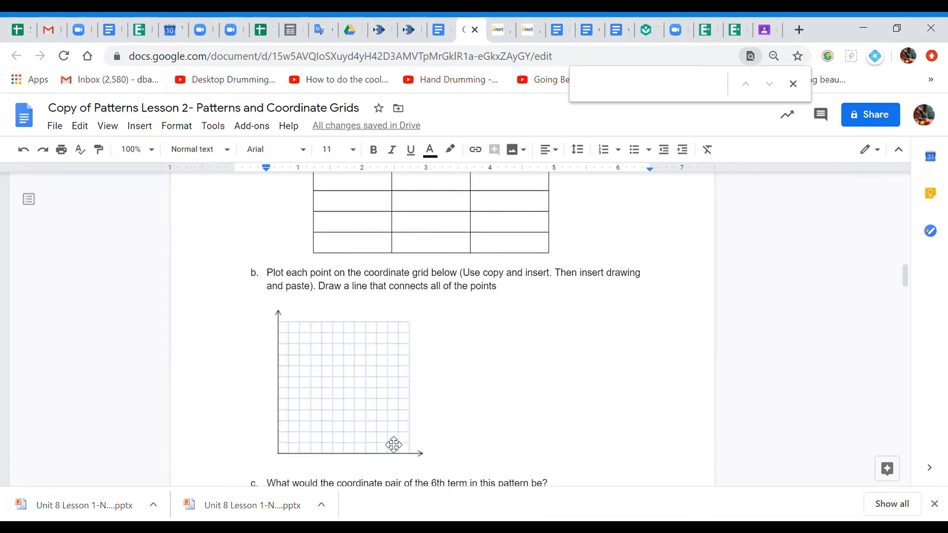
{"action": "scroll", "scroll_direction": "down", "scroll_amount": 3}
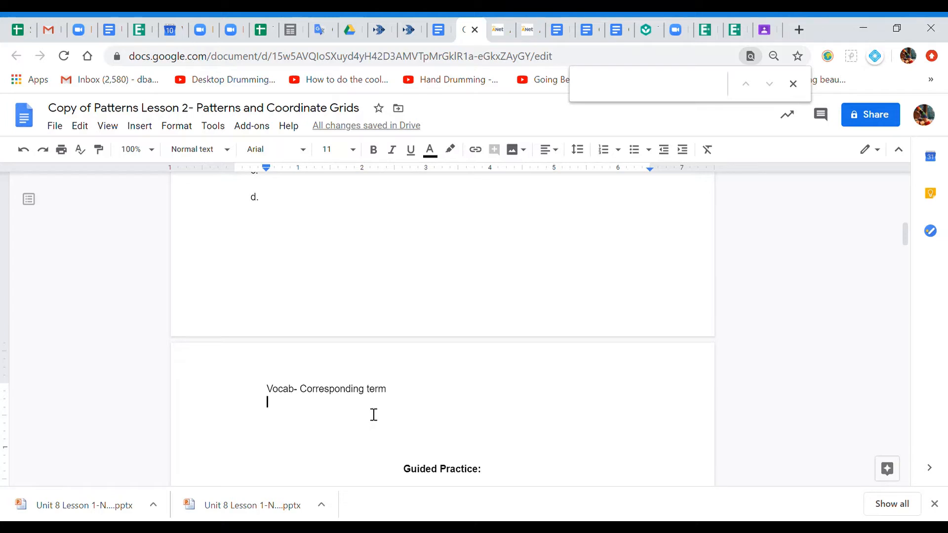
{"action": "type", "text": "A"}
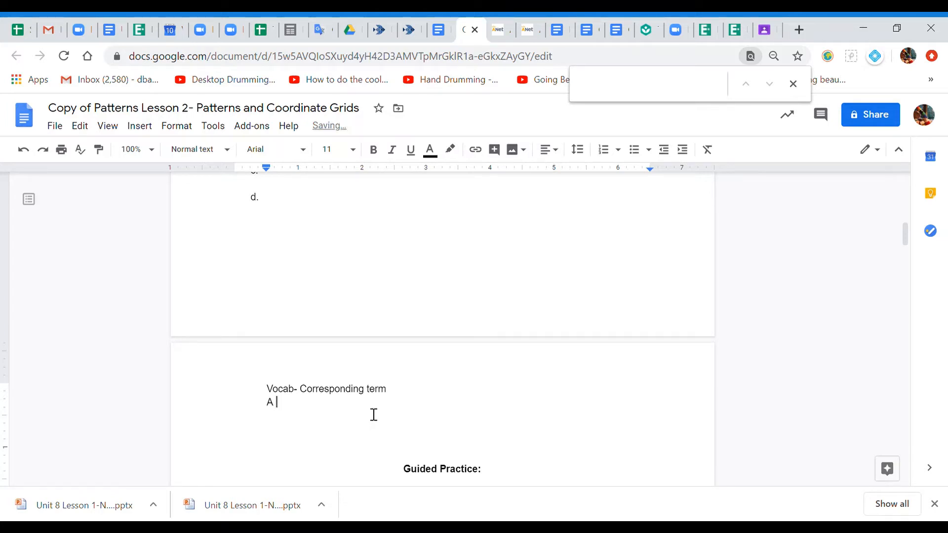
{"action": "type", "text": "value that matches the"}
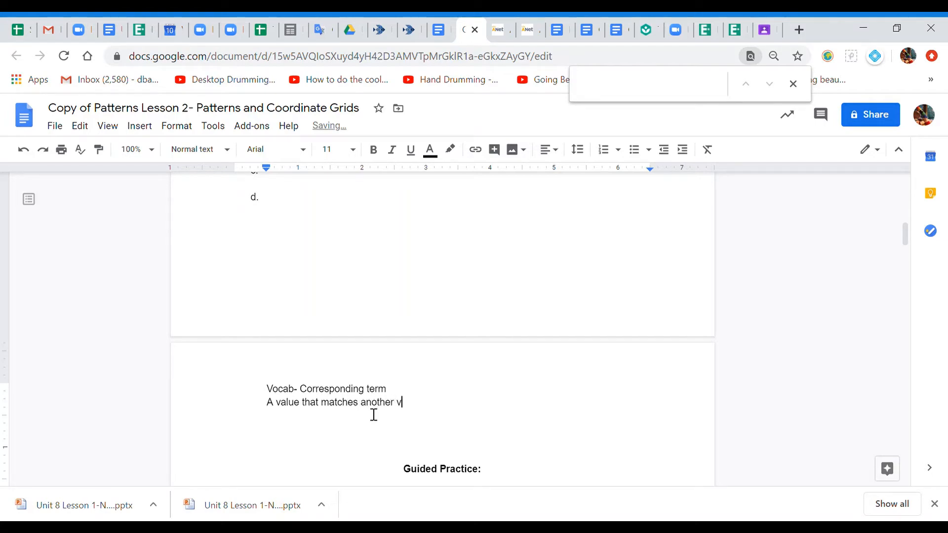
{"action": "type", "text": "alue-"}
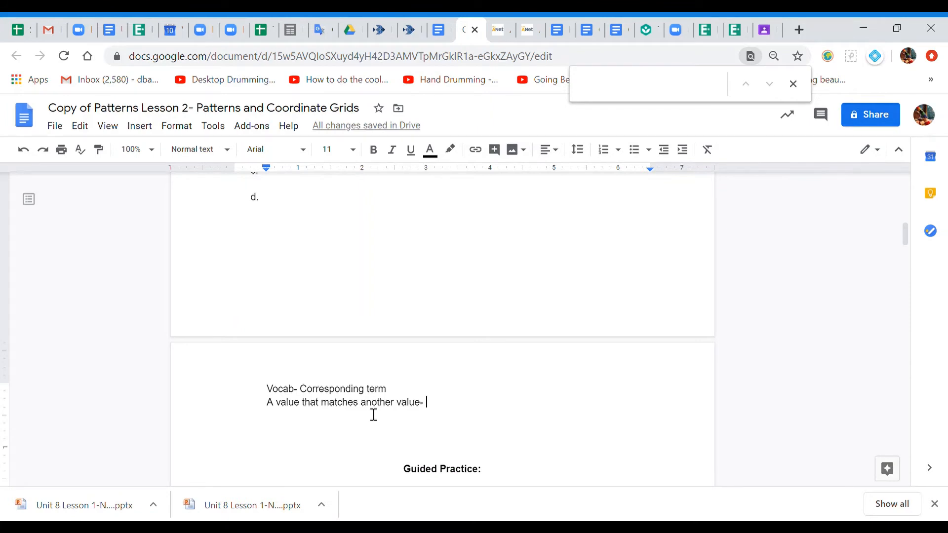
{"action": "type", "text": "x"}
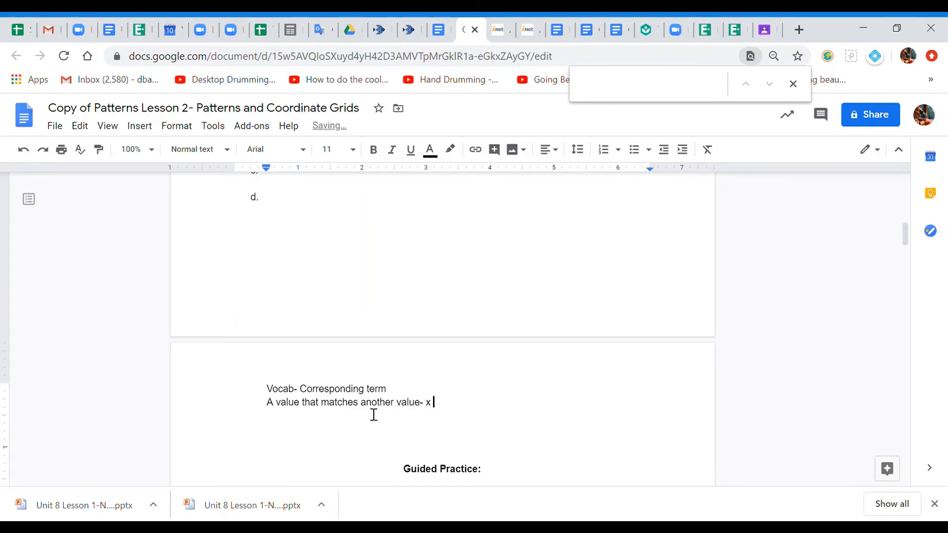
{"action": "type", "text": "with"}
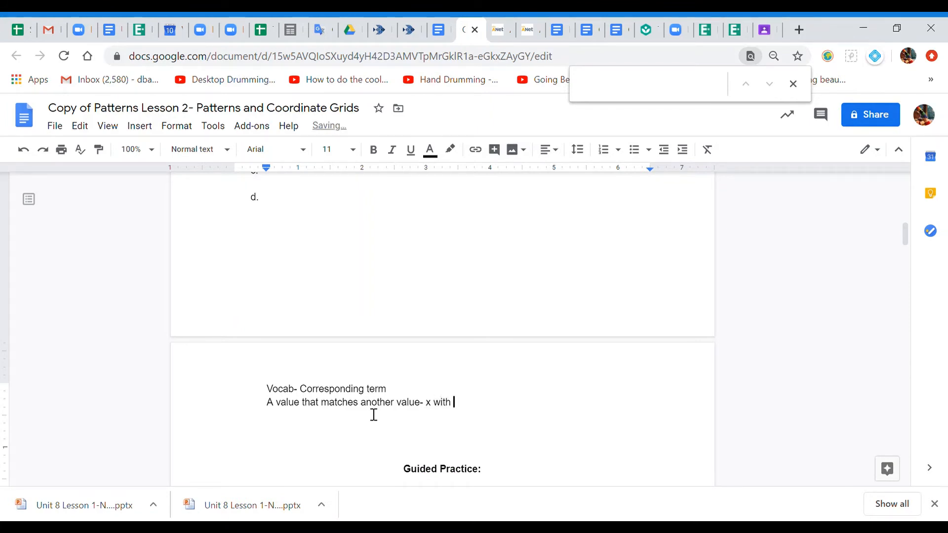
{"action": "key", "text": "Backspace"}
{"action": "type", "text": "and"}
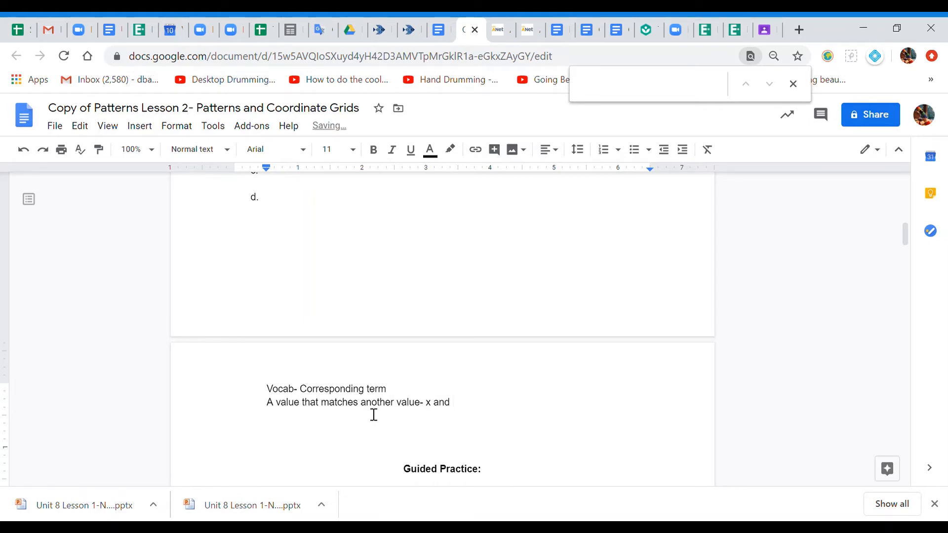
{"action": "type", "text": "y"}
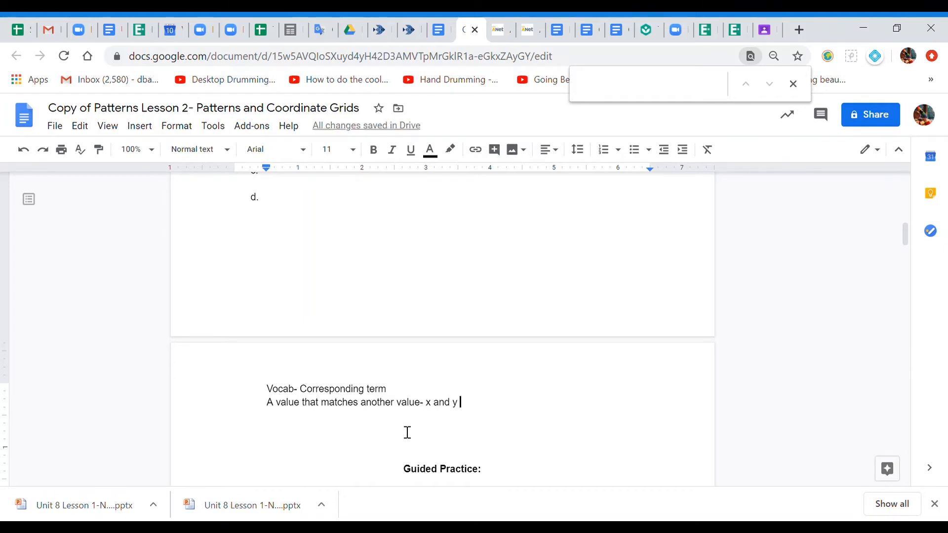
{"action": "scroll", "scroll_direction": "down", "scroll_amount": 3}
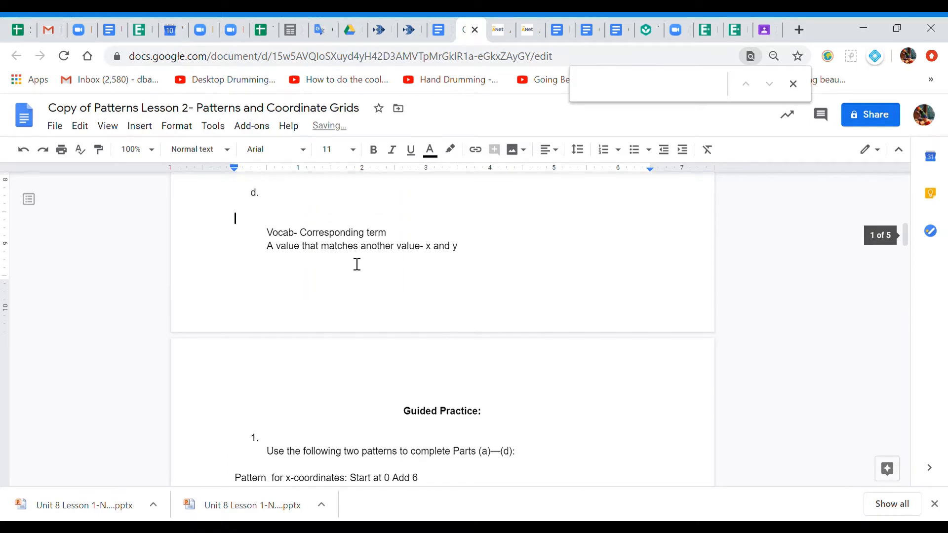
{"action": "scroll", "scroll_direction": "down", "scroll_amount": 3}
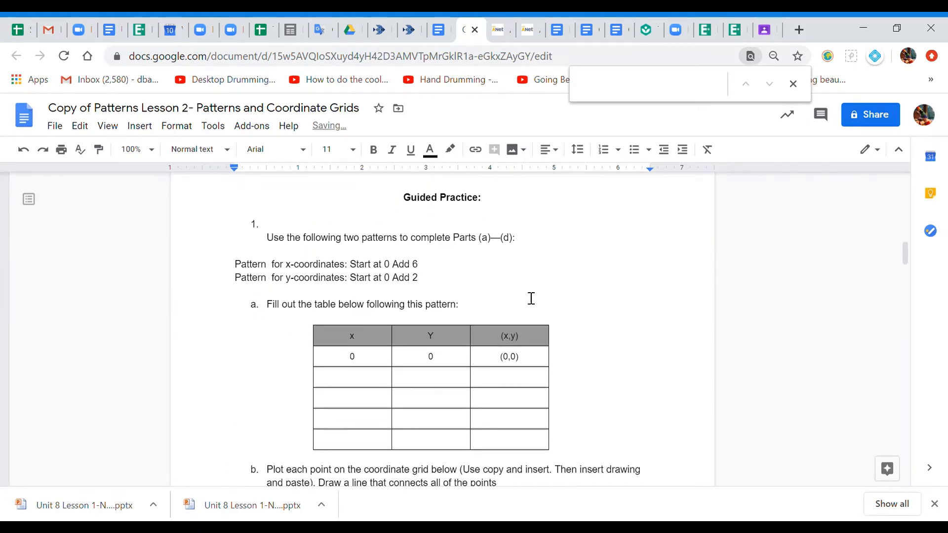
{"action": "mouse_move", "coordinate": [488, 263]}
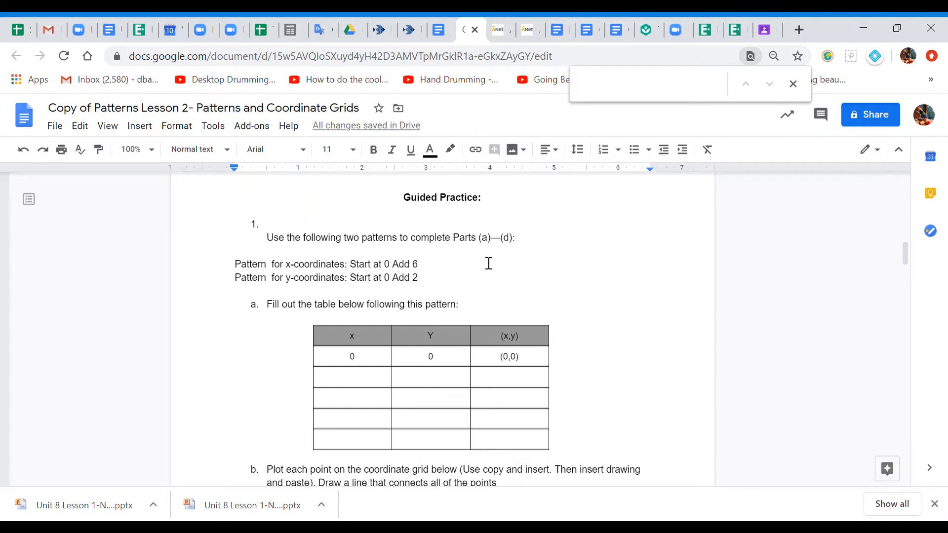
{"action": "mouse_move", "coordinate": [368, 248]}
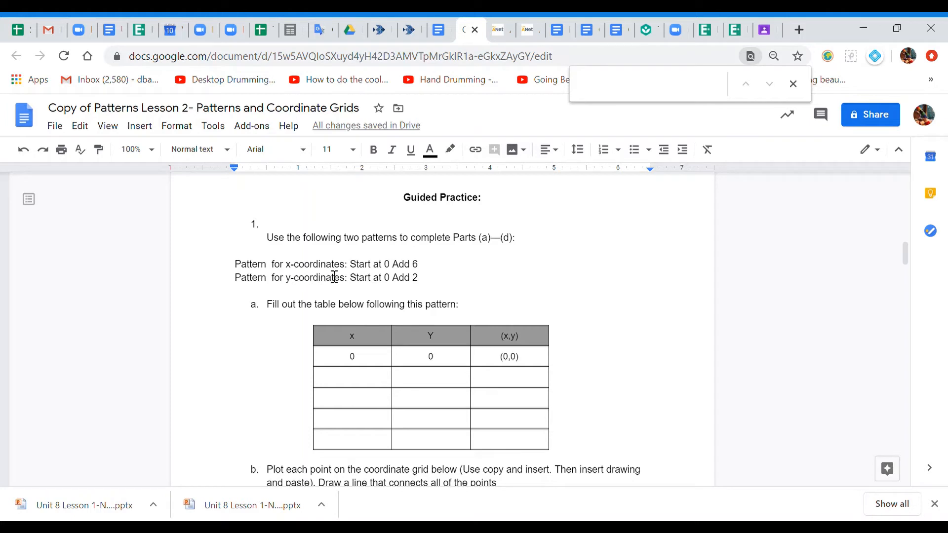
{"action": "mouse_move", "coordinate": [402, 307]}
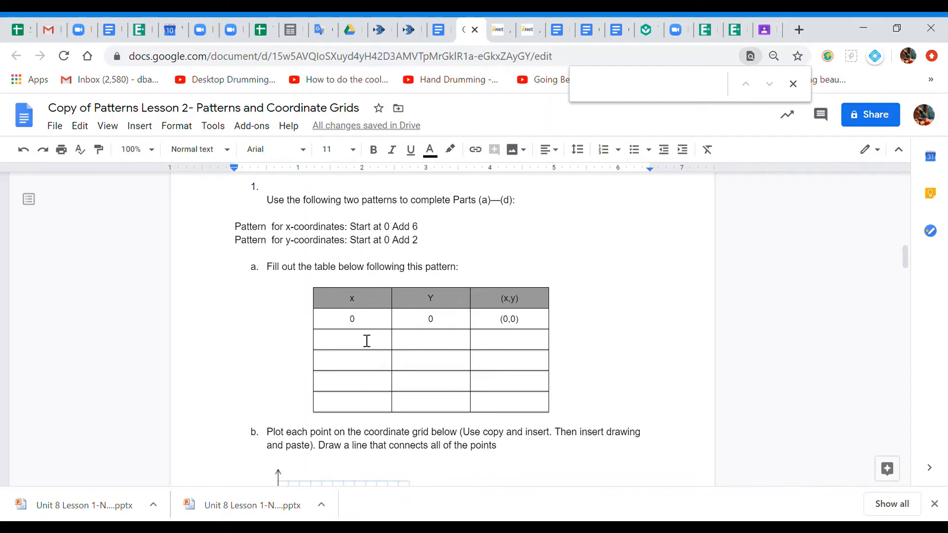
{"action": "mouse_move", "coordinate": [335, 340]}
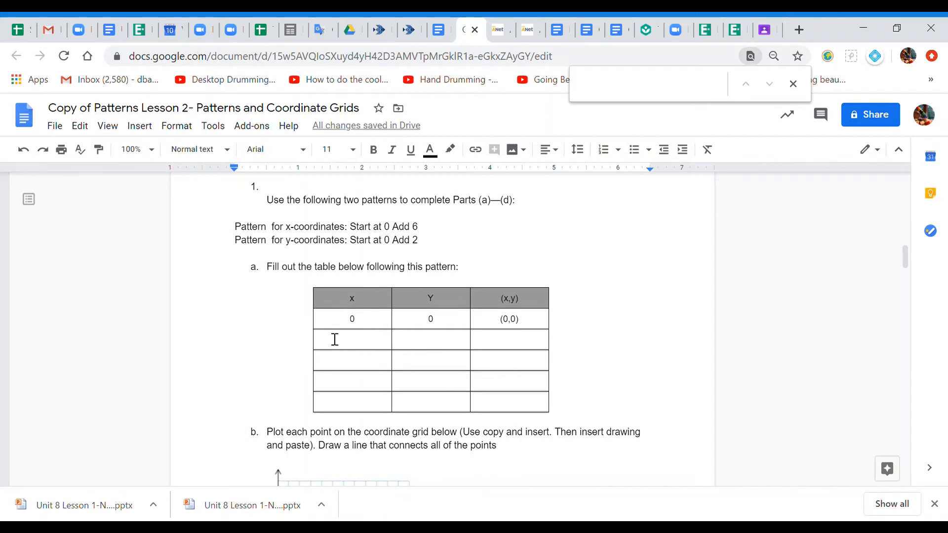
- Fill the x column with 6, 12, 18, 24
{"action": "type", "text": "6"}
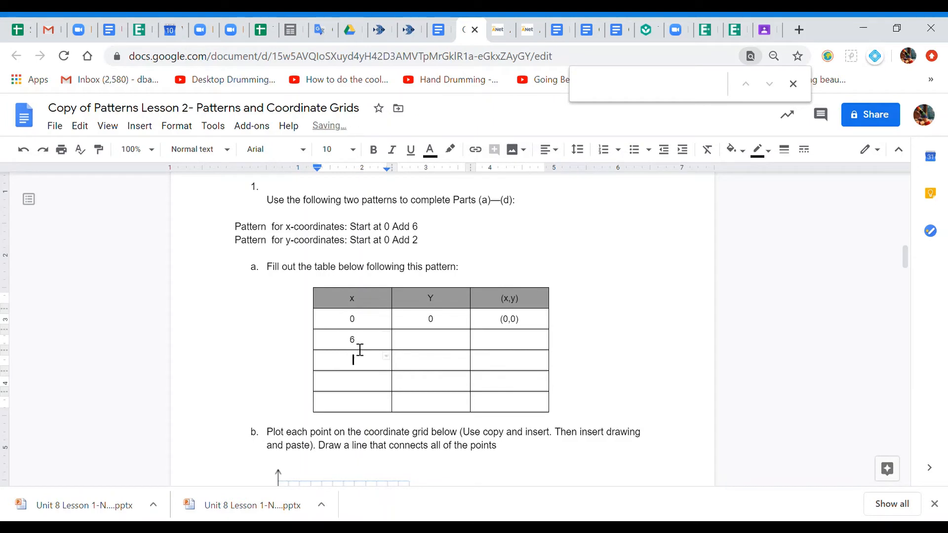
{"action": "type", "text": "12"}
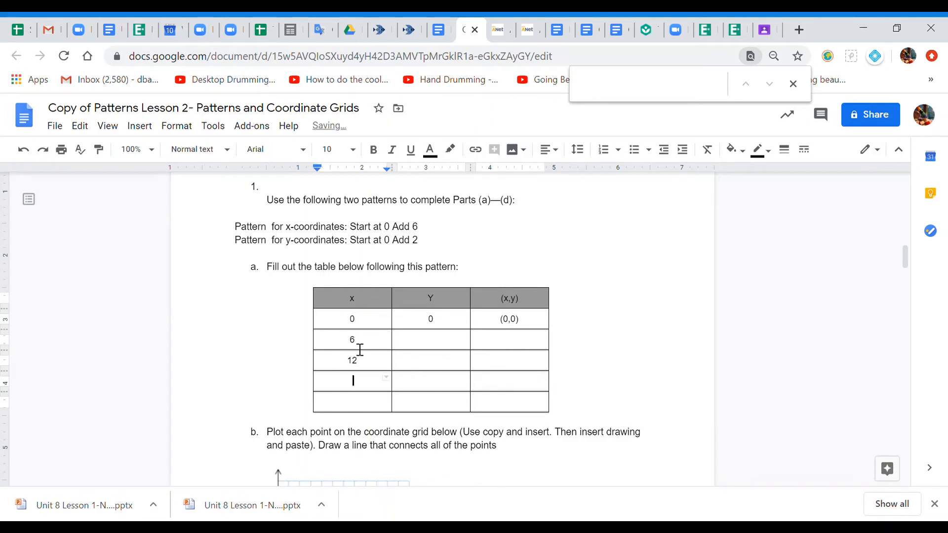
{"action": "type", "text": "18"}
{"action": "left_click", "coordinate": [353, 402]}
{"action": "type", "text": "24"}
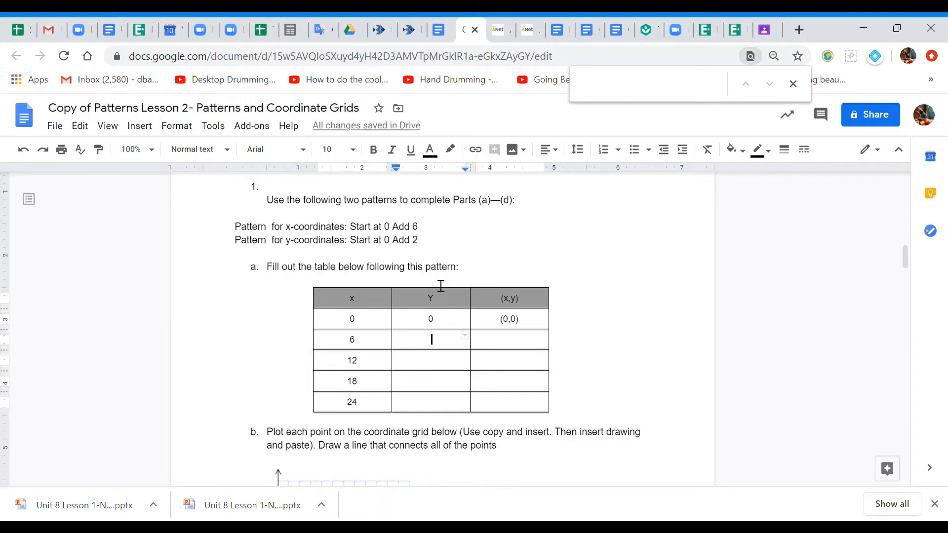
- Fill the Y column with 2, 4, 6, 8
{"action": "type", "text": "2"}
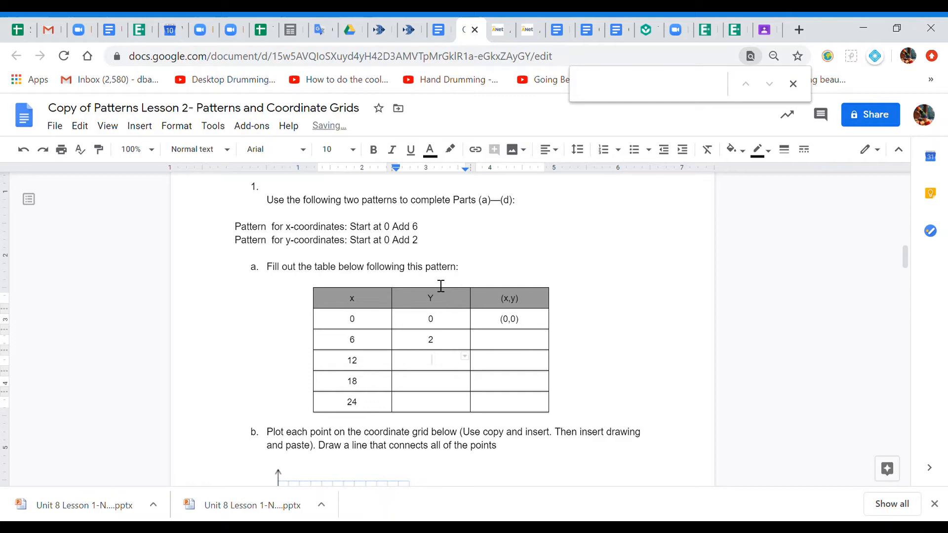
{"action": "type", "text": "4"}
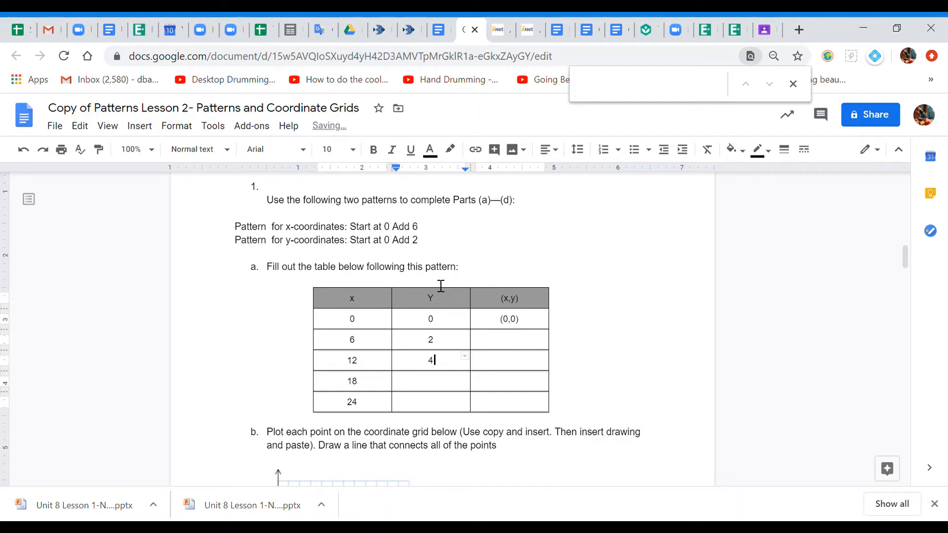
{"action": "type", "text": "6"}
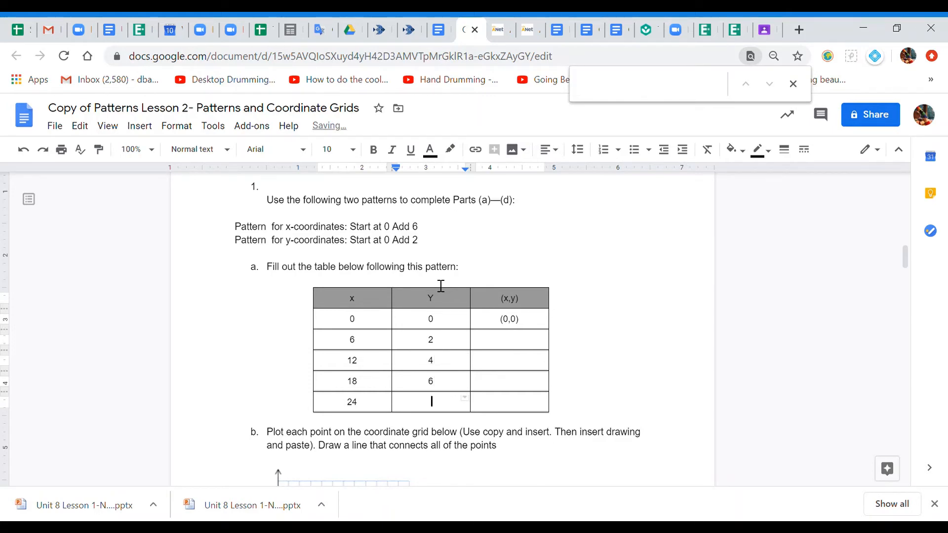
{"action": "type", "text": "8"}
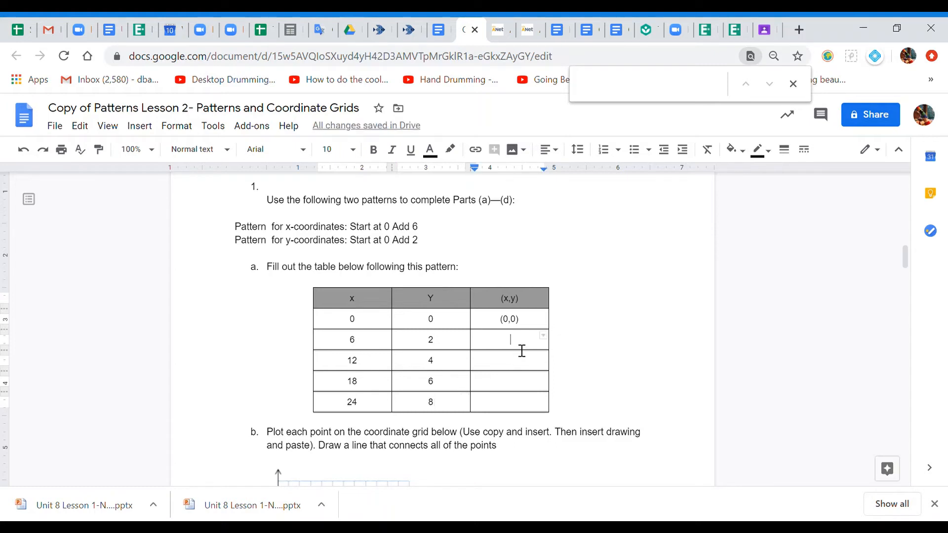
- Fill the (x,y) column with the pairs (6,2), (12,4), (18,6) and (24,8)
{"action": "type", "text": "(6,"}
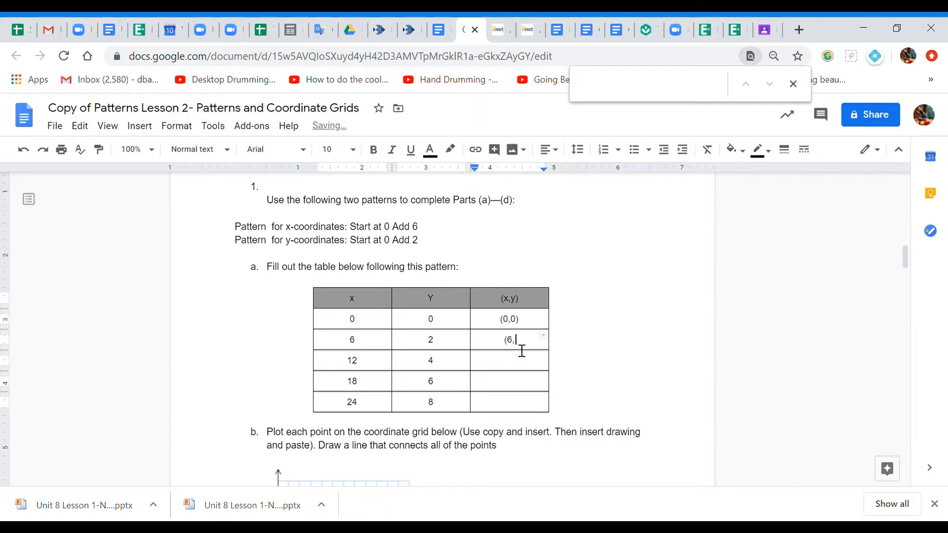
{"action": "type", "text": "2)"}
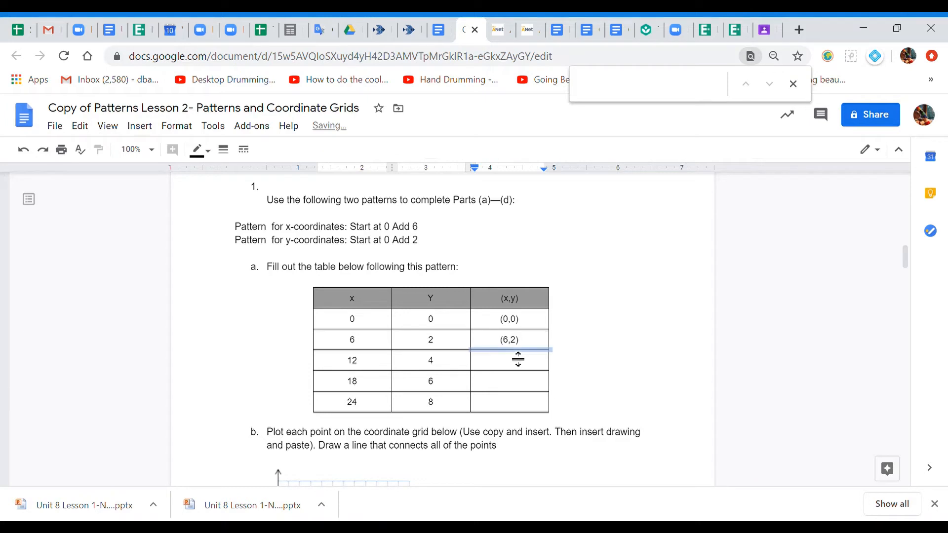
{"action": "left_click", "coordinate": [509, 360]}
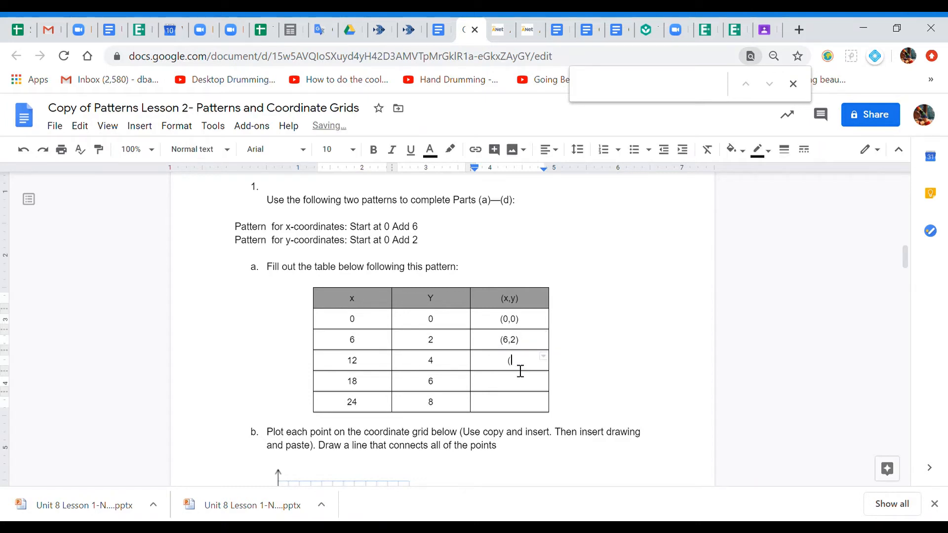
{"action": "type", "text": "12,4)"}
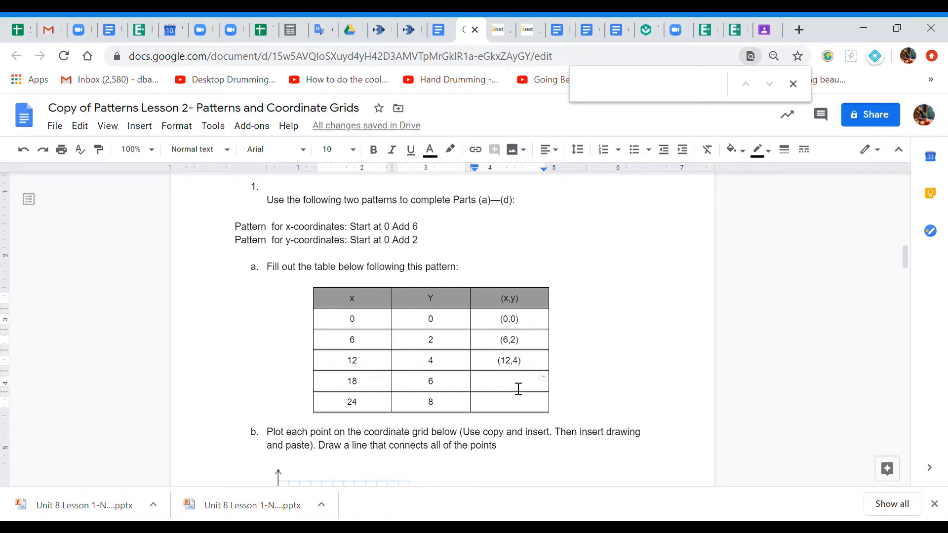
{"action": "type", "text": "18,6)"}
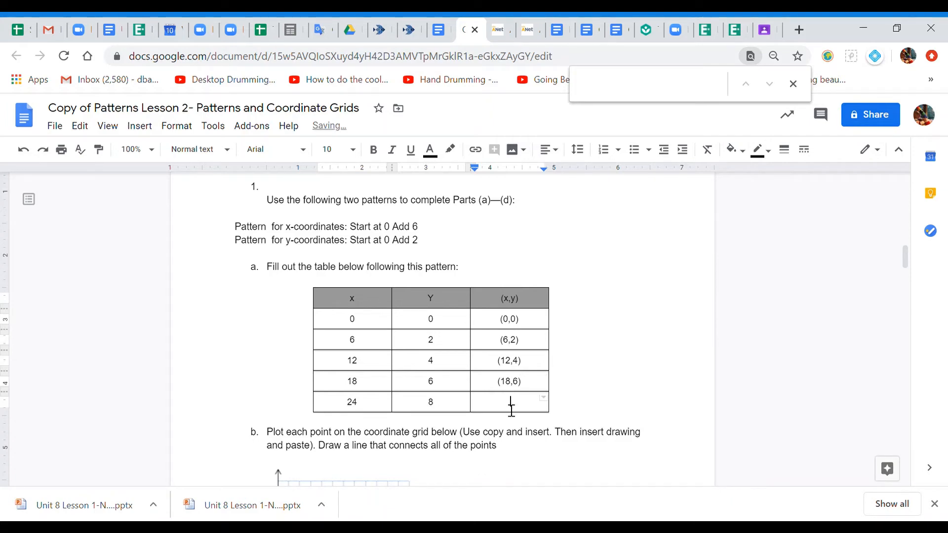
{"action": "type", "text": "(24"}
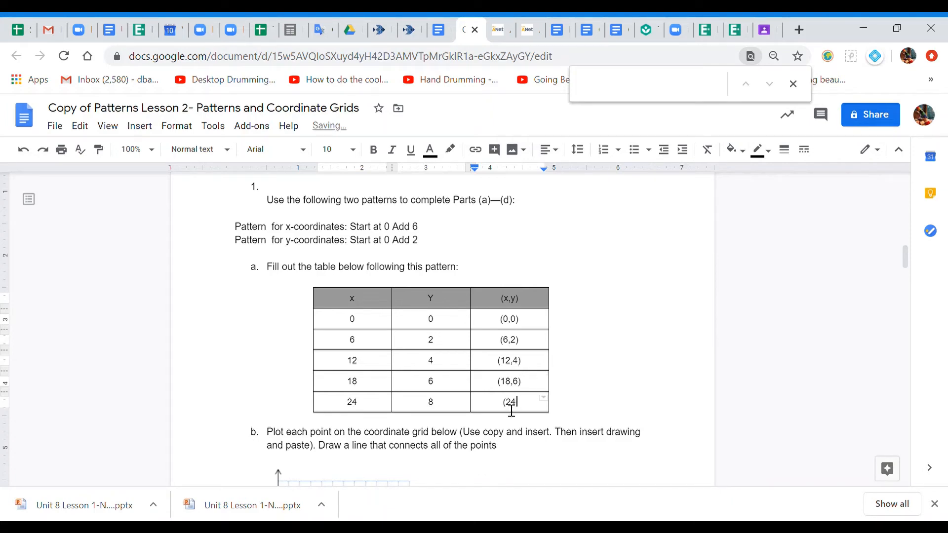
{"action": "type", "text": ",8)"}
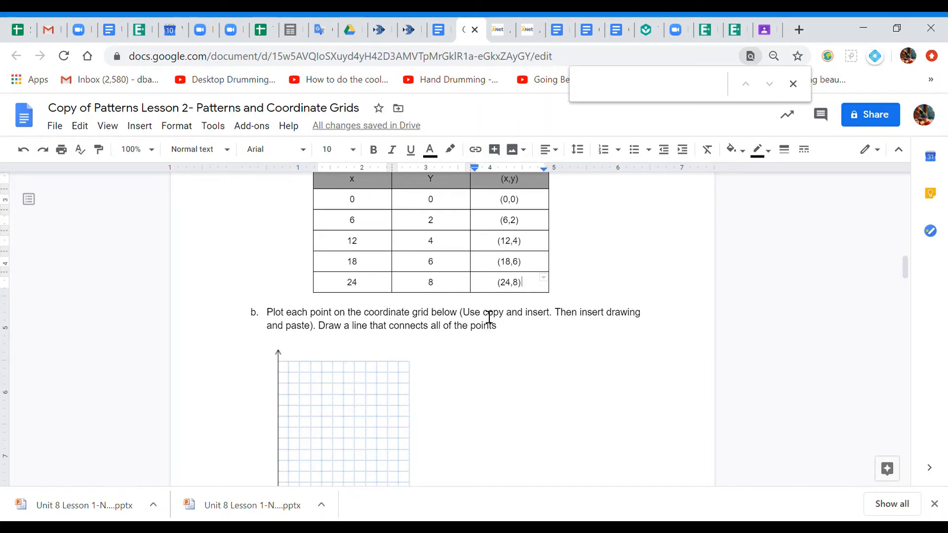
- Copy part b's coordinate grid image via its right-click menu, then deselect it
{"action": "left_click_drag", "start_coordinate": [481, 312], "coordinate": [534, 313]}
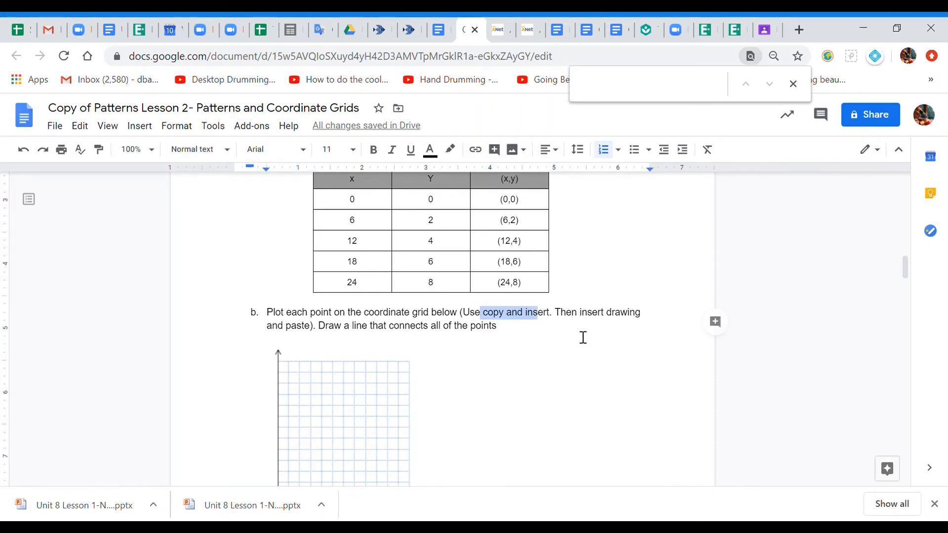
{"action": "scroll", "scroll_direction": "down", "scroll_amount": 3}
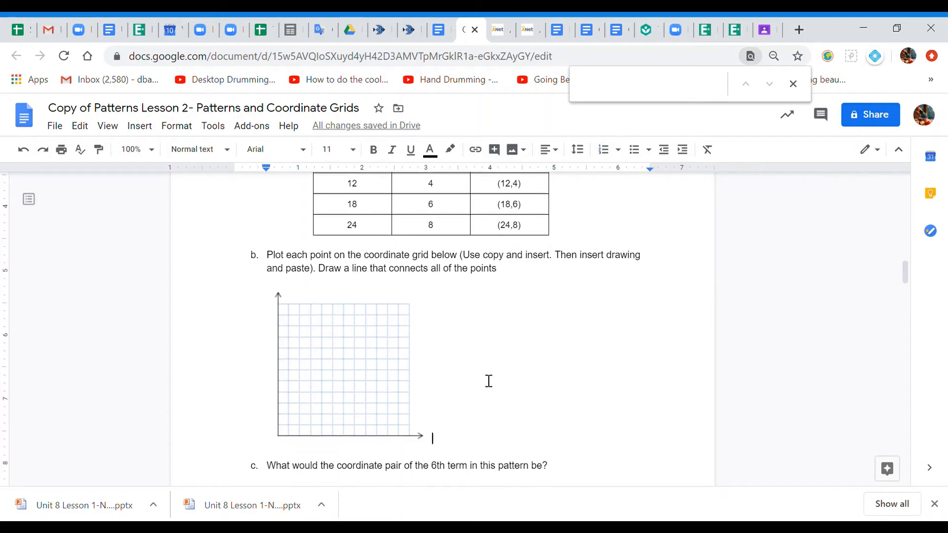
{"action": "left_click", "coordinate": [348, 365]}
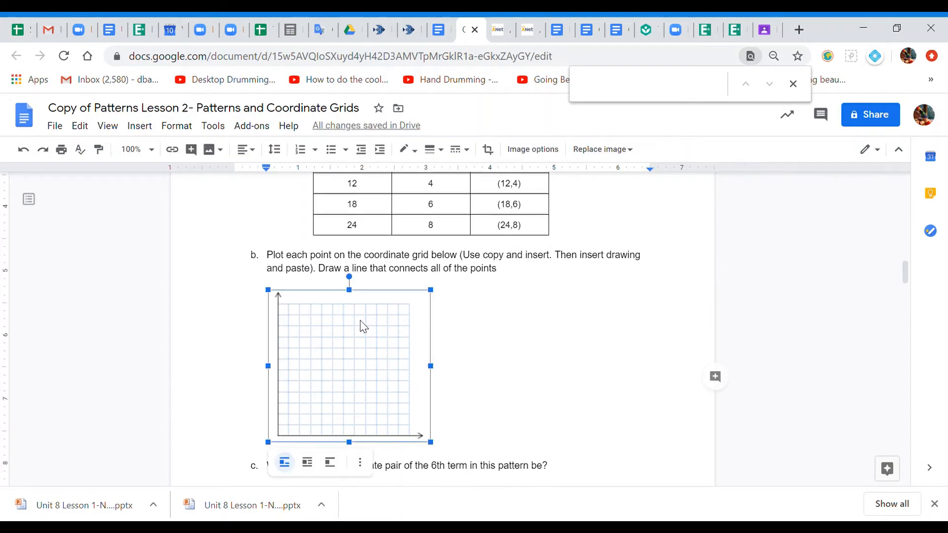
{"action": "left_click", "coordinate": [405, 376]}
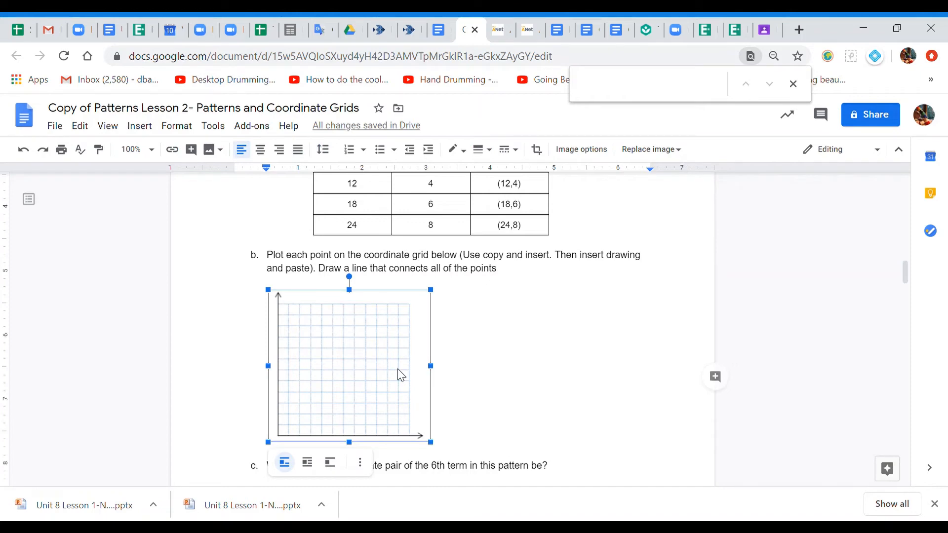
{"action": "mouse_move", "coordinate": [372, 351]}
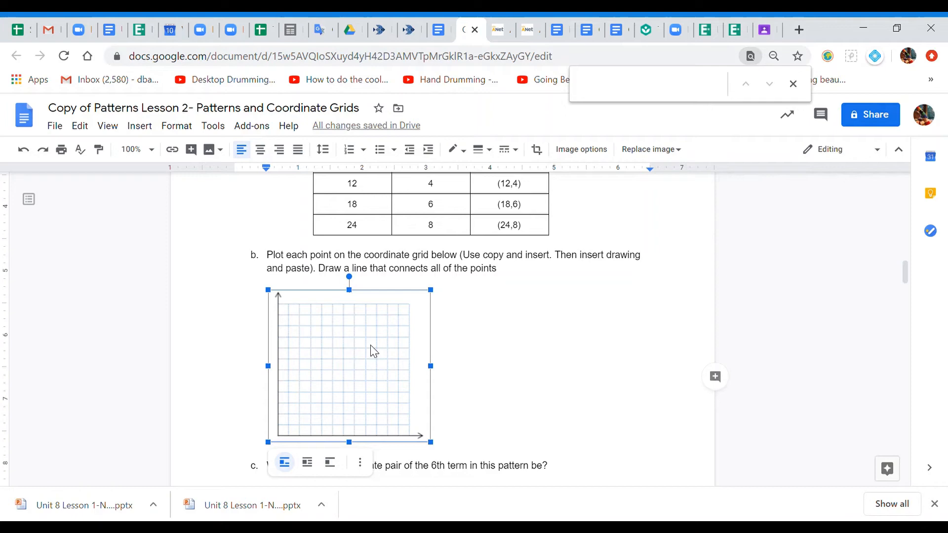
{"action": "right_click", "coordinate": [374, 351]}
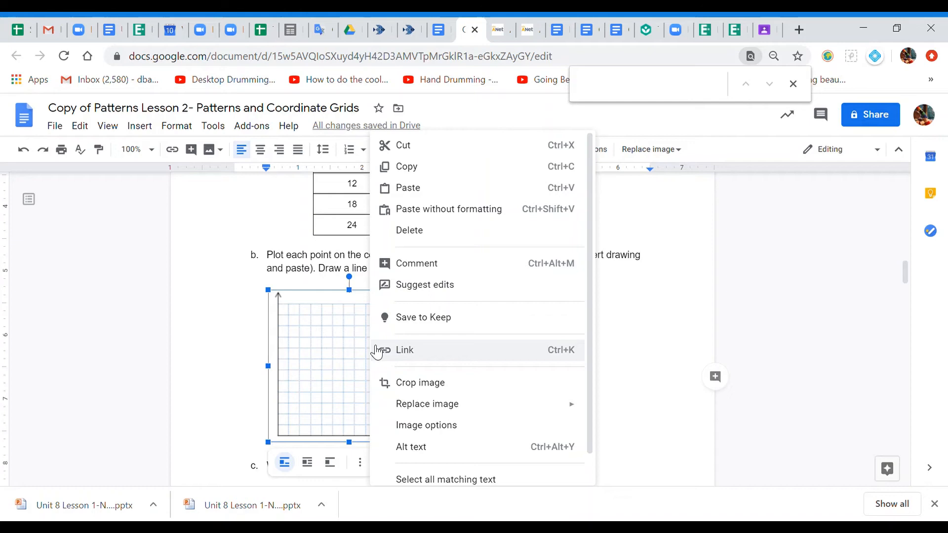
{"action": "mouse_move", "coordinate": [433, 175]}
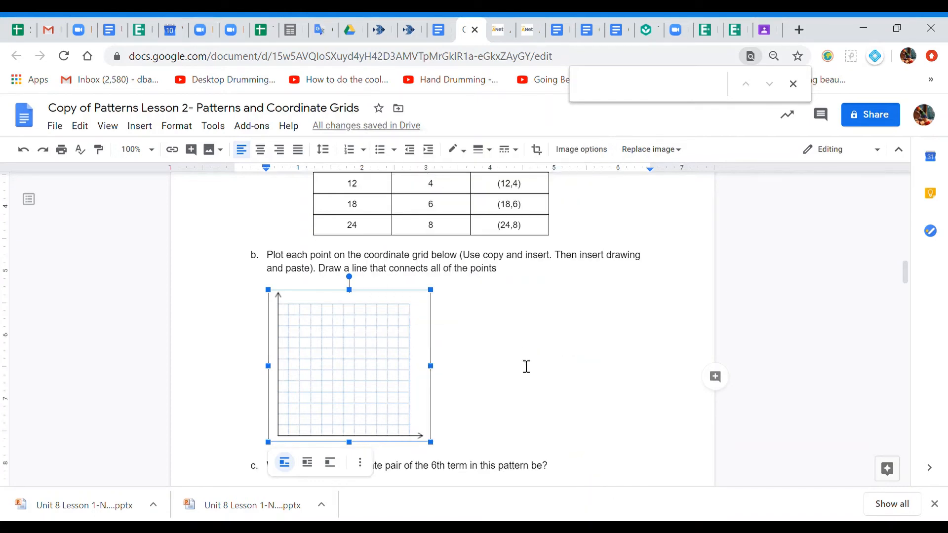
{"action": "left_click", "coordinate": [543, 370]}
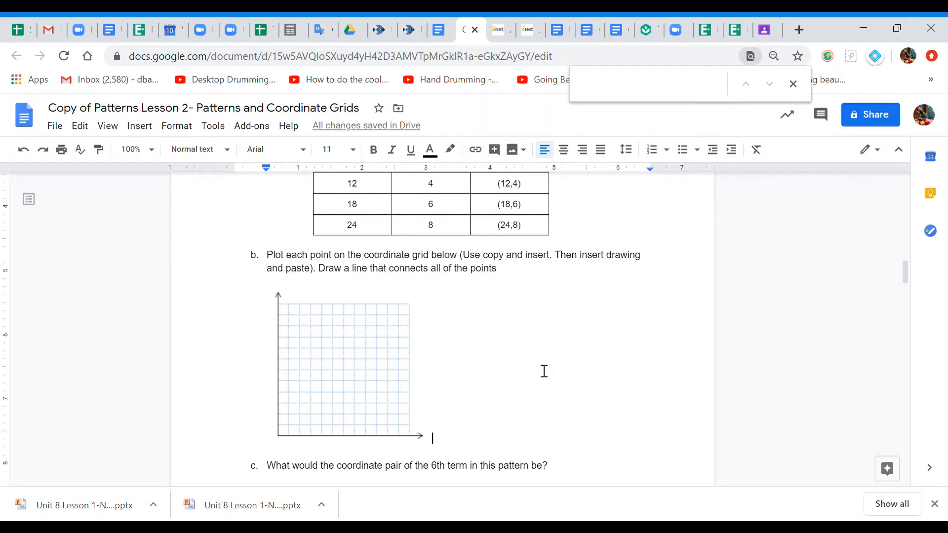
{"action": "mouse_move", "coordinate": [355, 203]}
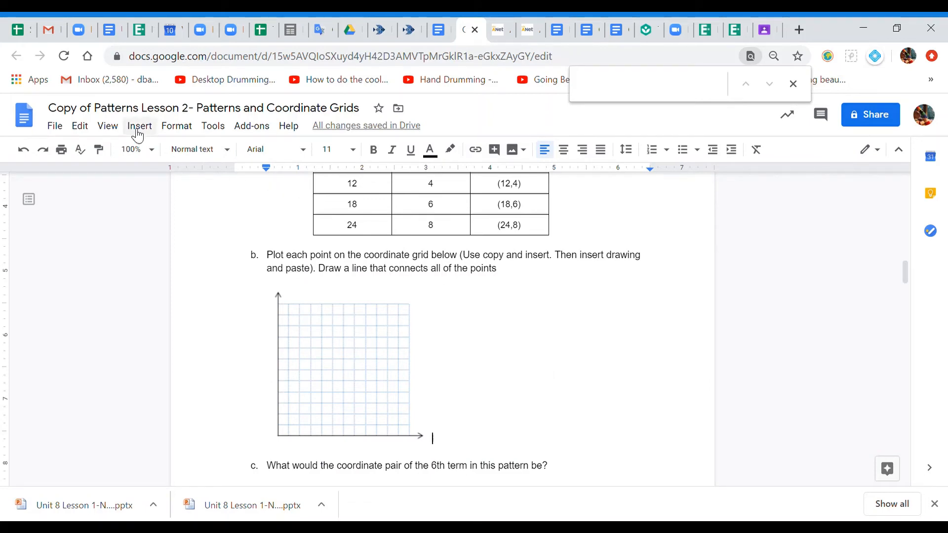
- Start a new blank drawing from Insert > Drawing
{"action": "left_click", "coordinate": [139, 125]}
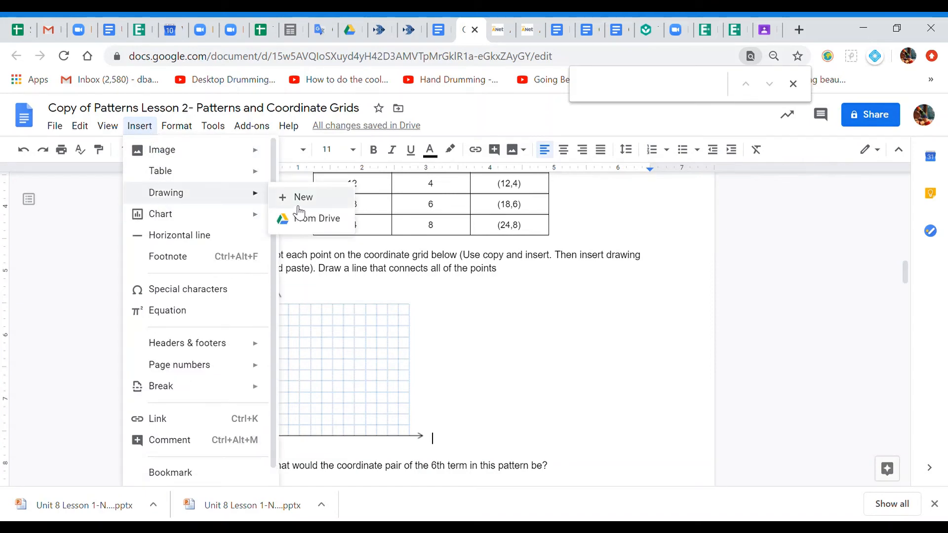
{"action": "left_click", "coordinate": [303, 197]}
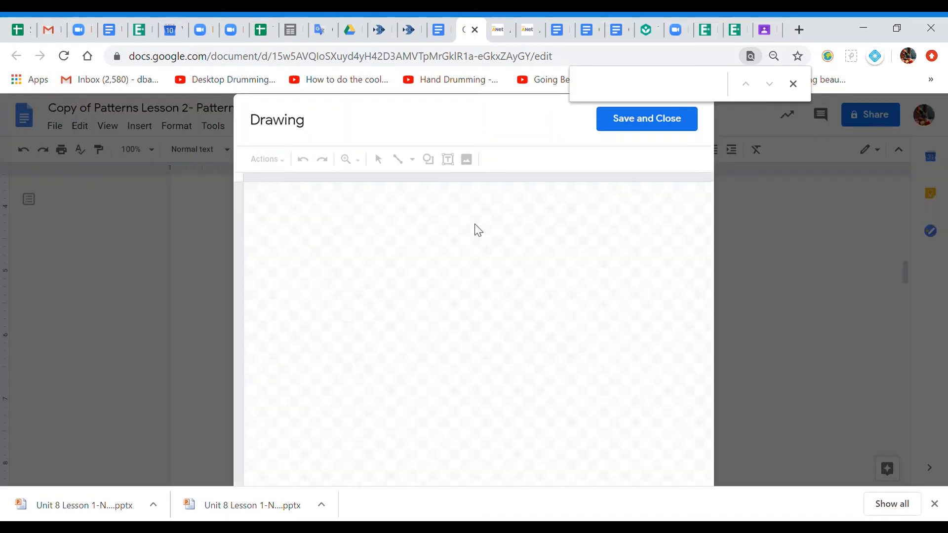
- Paste the copied coordinate grid onto the drawing canvas
{"action": "left_click", "coordinate": [378, 159]}
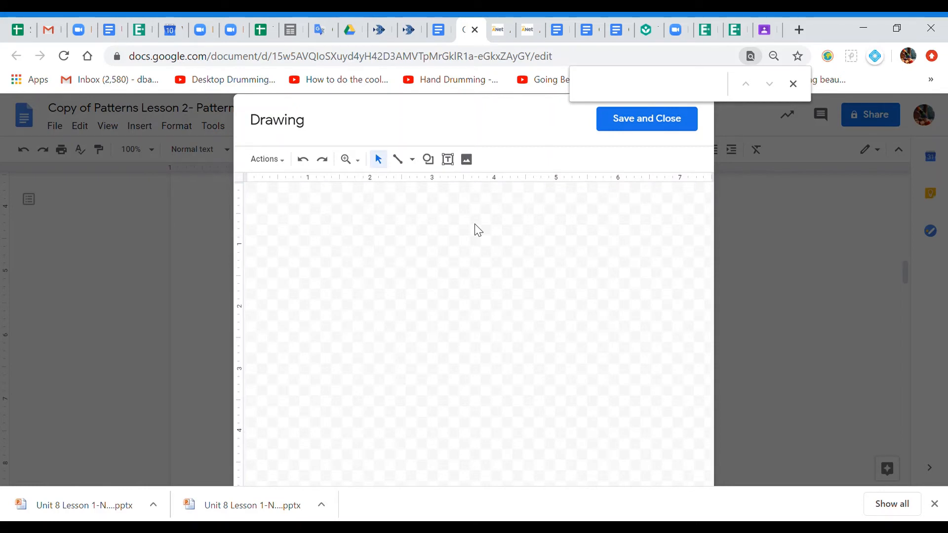
{"action": "mouse_move", "coordinate": [308, 242]}
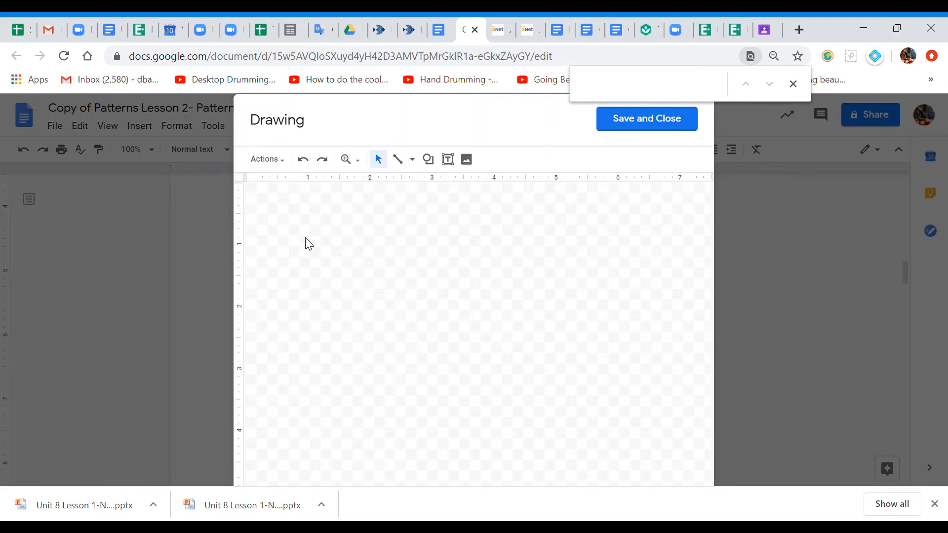
{"action": "right_click", "coordinate": [309, 248]}
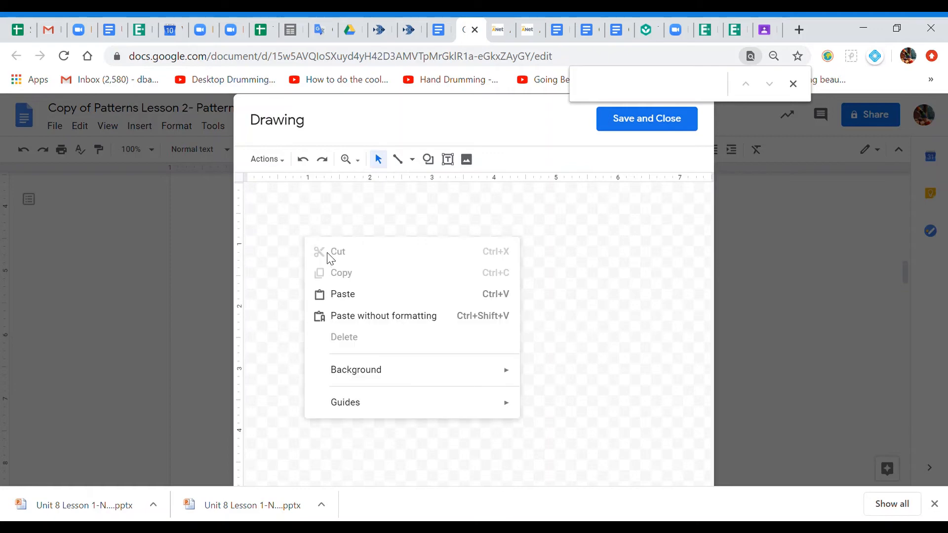
{"action": "mouse_move", "coordinate": [343, 298]}
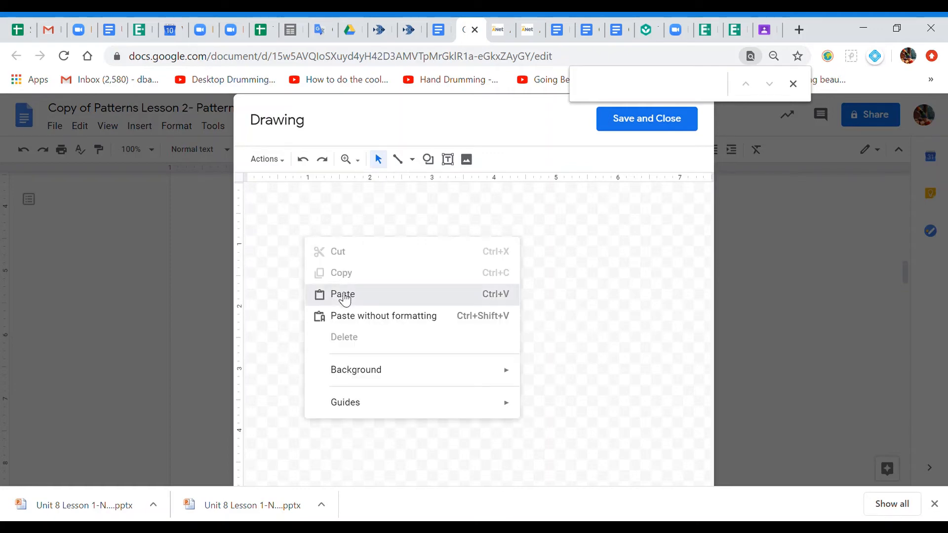
{"action": "left_click", "coordinate": [342, 294]}
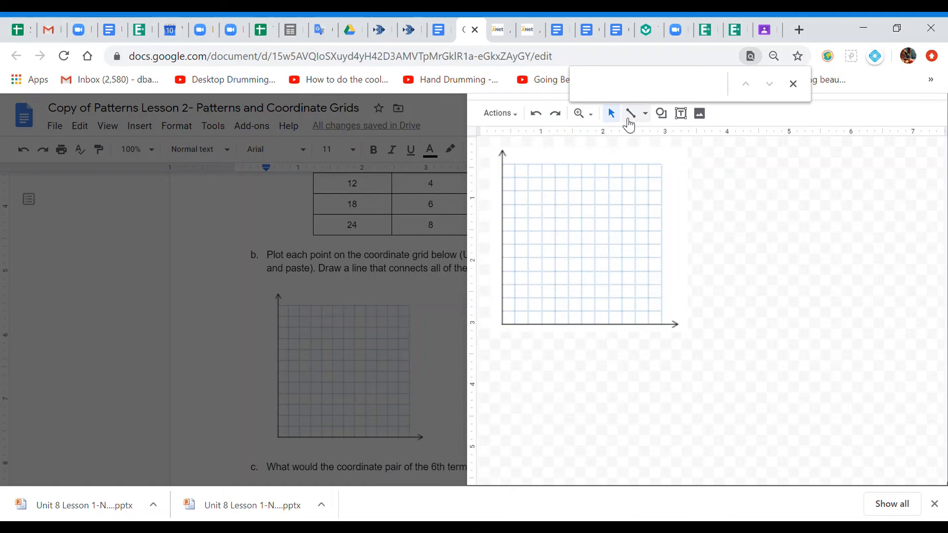
- Place a small oval at the origin (0,0) and ready ovals for the points (6,2) and (12,4)
{"action": "left_click", "coordinate": [661, 114]}
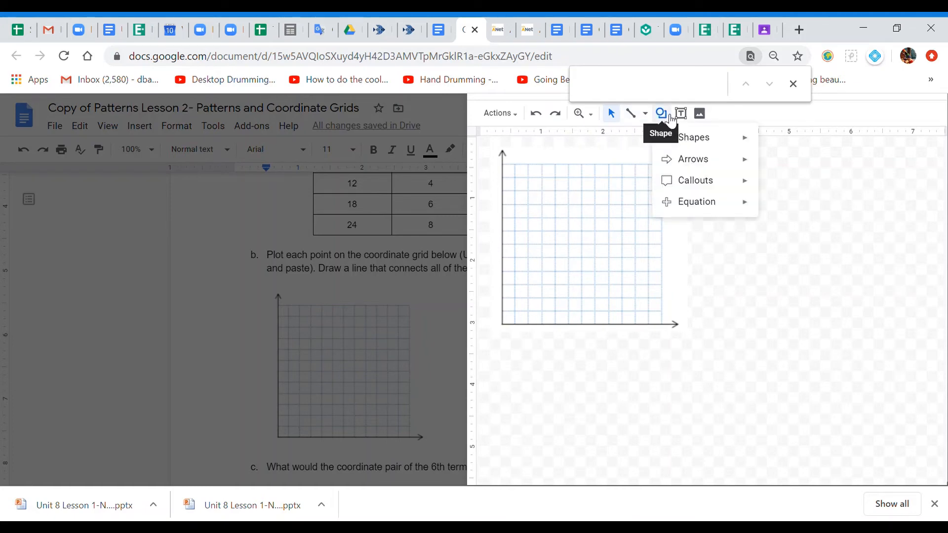
{"action": "mouse_move", "coordinate": [774, 177]}
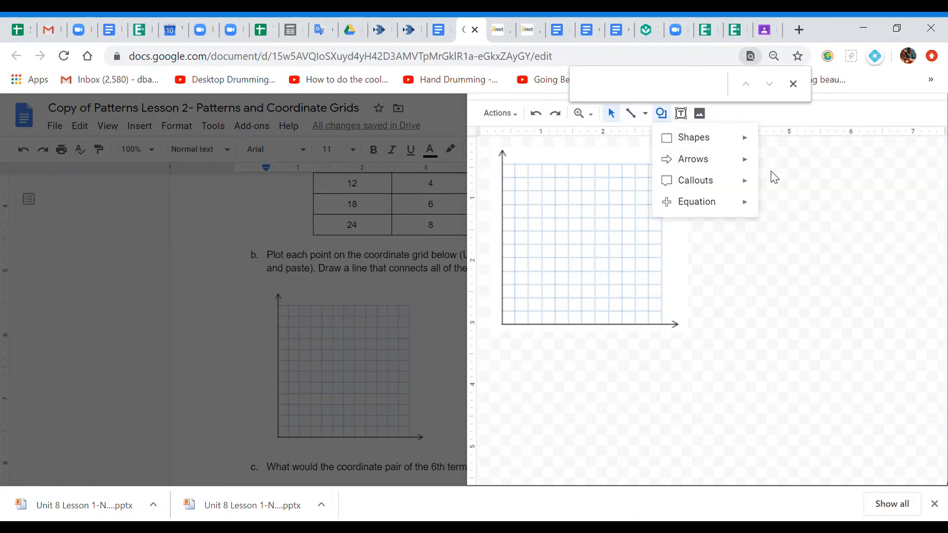
{"action": "left_click", "coordinate": [693, 137]}
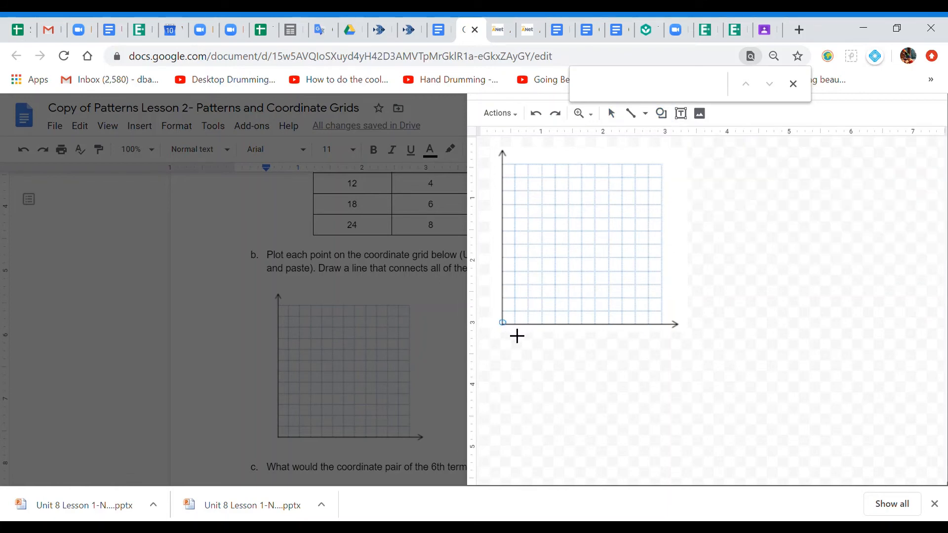
{"action": "left_click", "coordinate": [502, 322]}
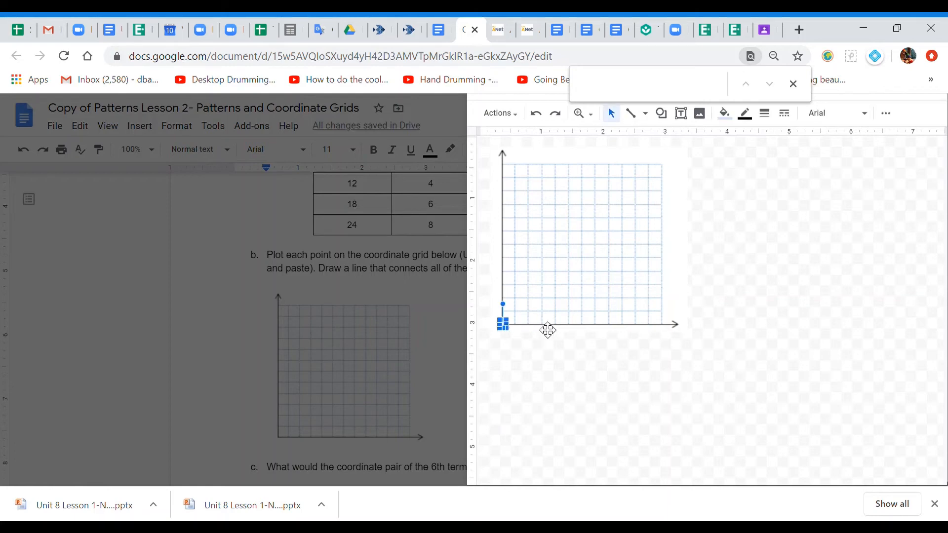
{"action": "mouse_move", "coordinate": [543, 294]}
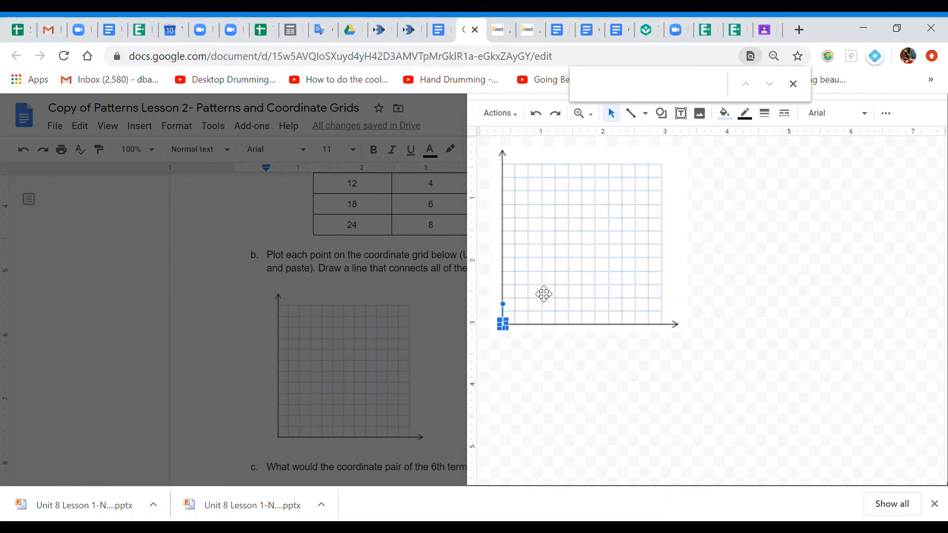
{"action": "left_click", "coordinate": [661, 113]}
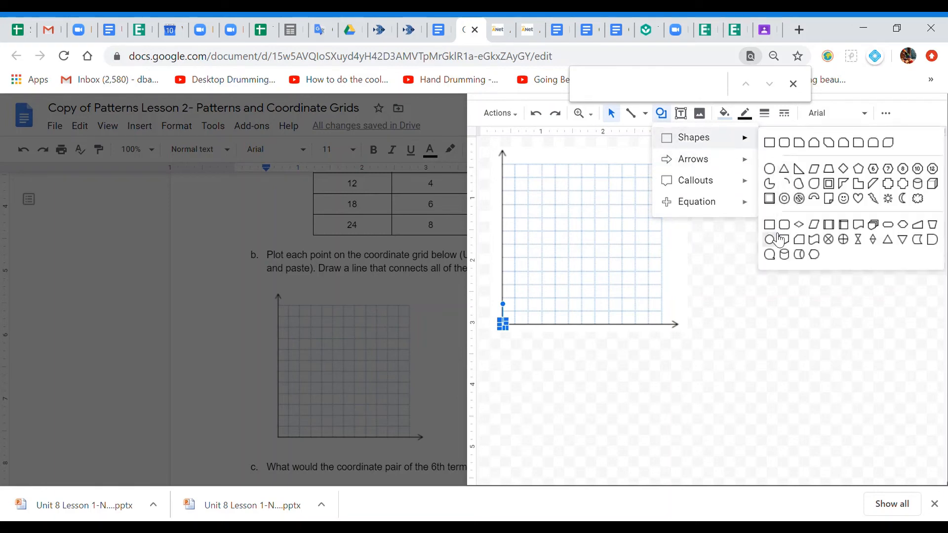
{"action": "left_click", "coordinate": [770, 239]}
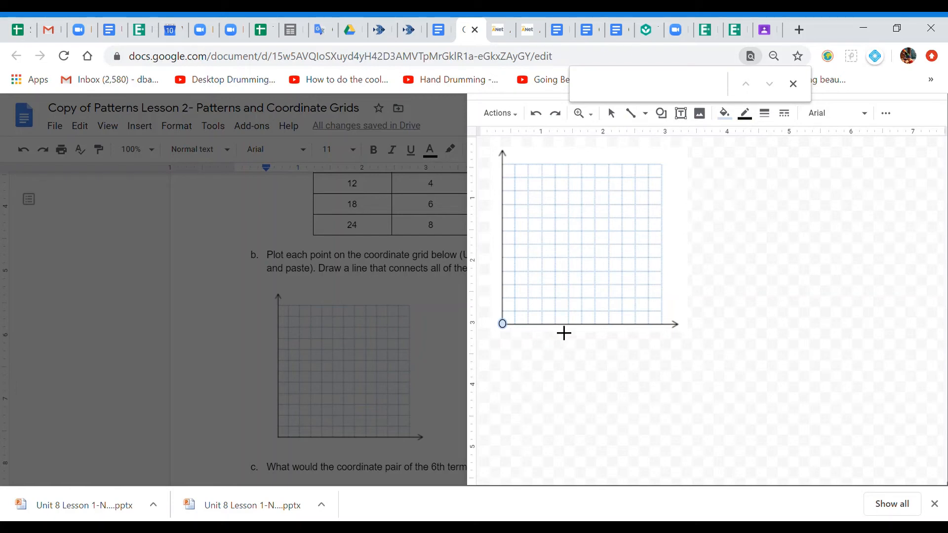
{"action": "mouse_move", "coordinate": [593, 305]}
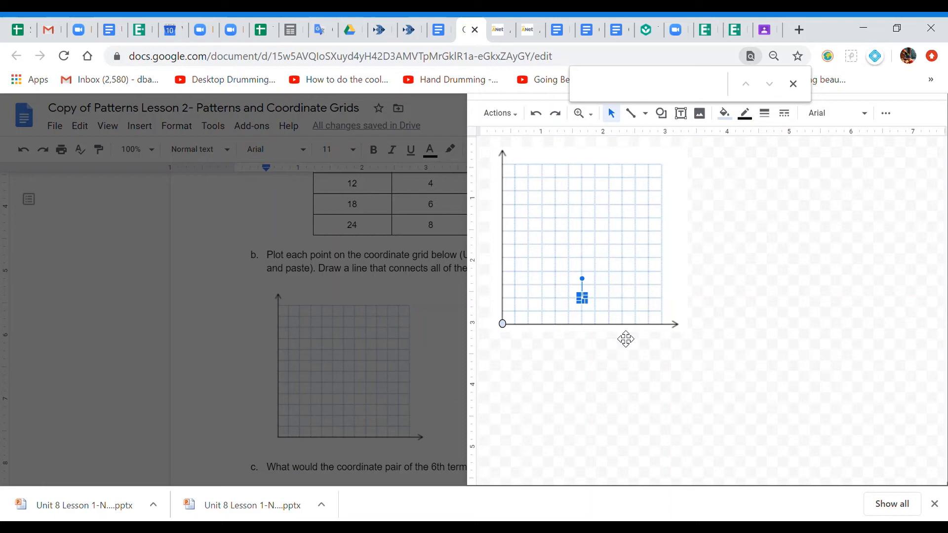
{"action": "mouse_move", "coordinate": [635, 332]}
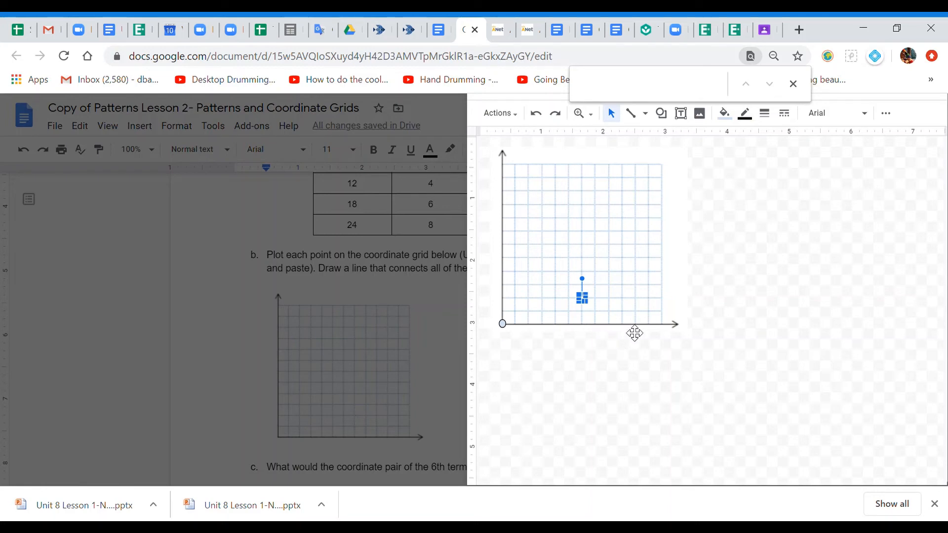
{"action": "mouse_move", "coordinate": [680, 336]}
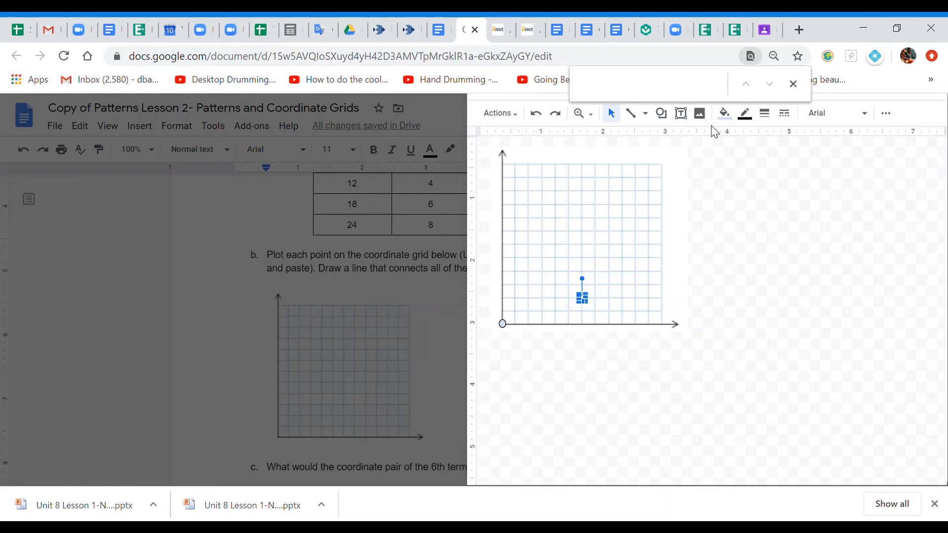
{"action": "left_click", "coordinate": [660, 114]}
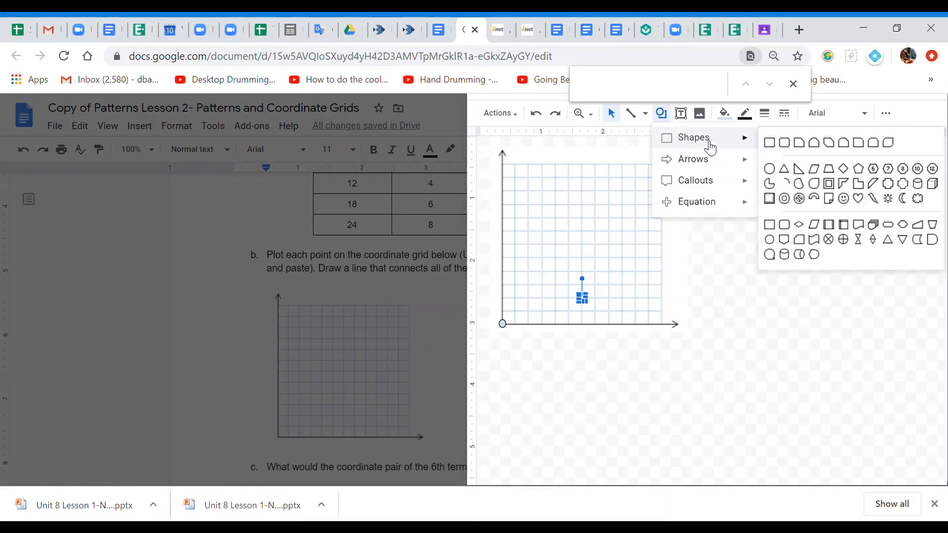
{"action": "mouse_move", "coordinate": [753, 159]}
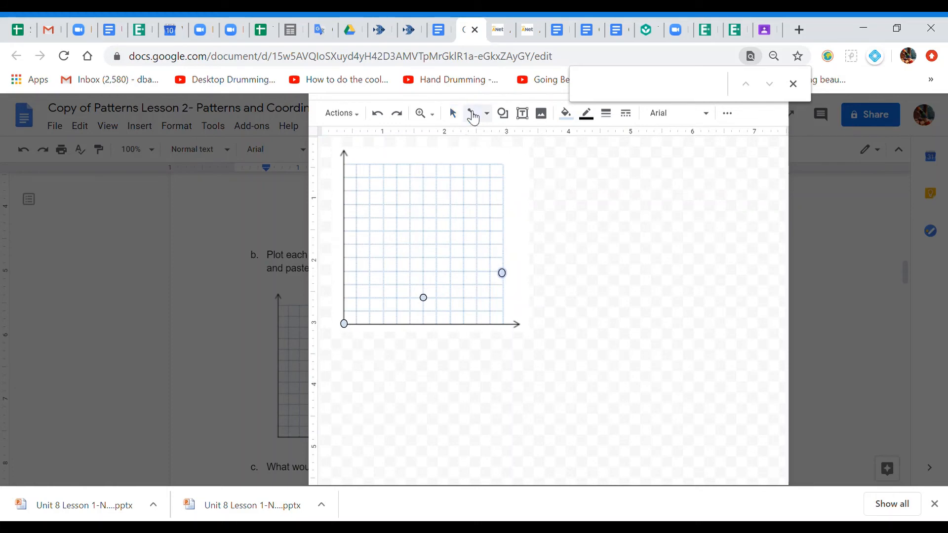
{"action": "mouse_move", "coordinate": [453, 112]}
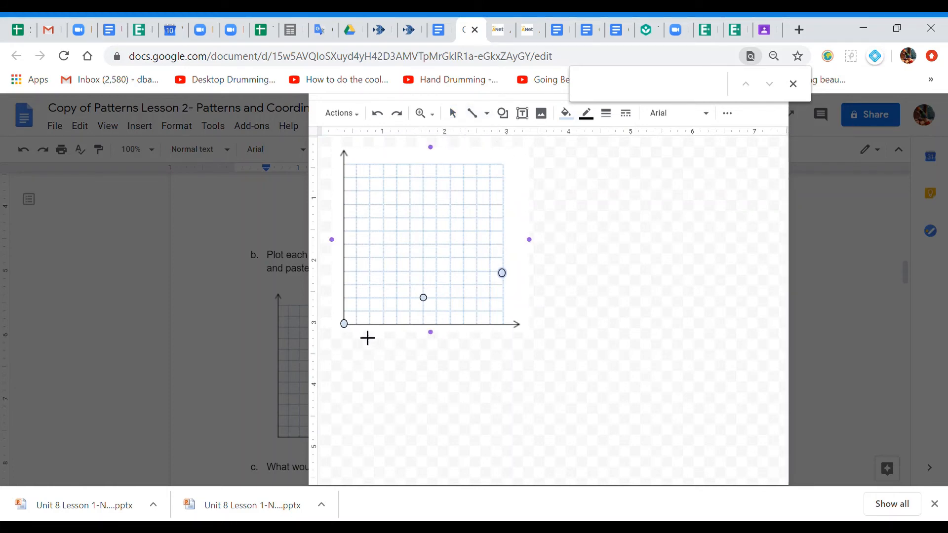
- Draw a straight line from the origin through (6,2) and (12,4)
{"action": "left_click_drag", "start_coordinate": [343, 324], "coordinate": [464, 290]}
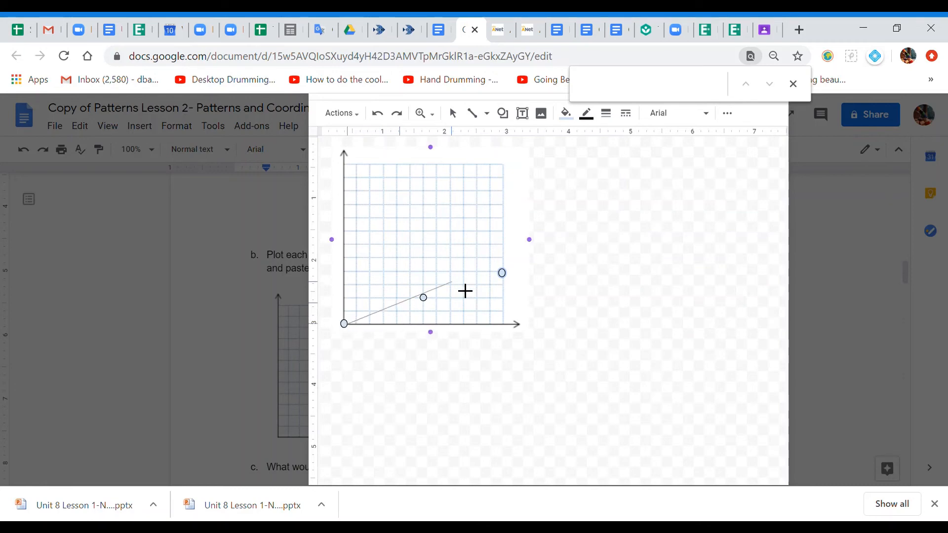
{"action": "left_click_drag", "start_coordinate": [465, 291], "coordinate": [581, 261]}
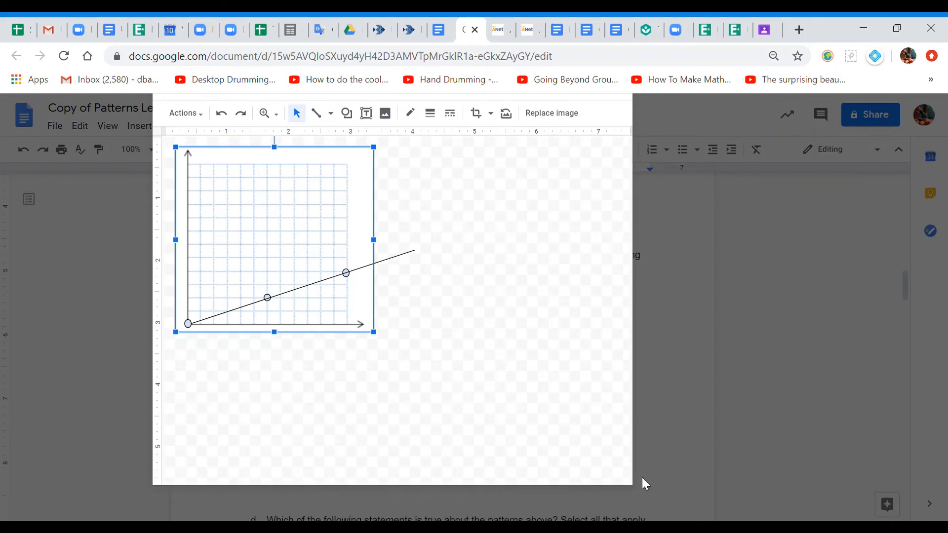
{"action": "mouse_move", "coordinate": [559, 383]}
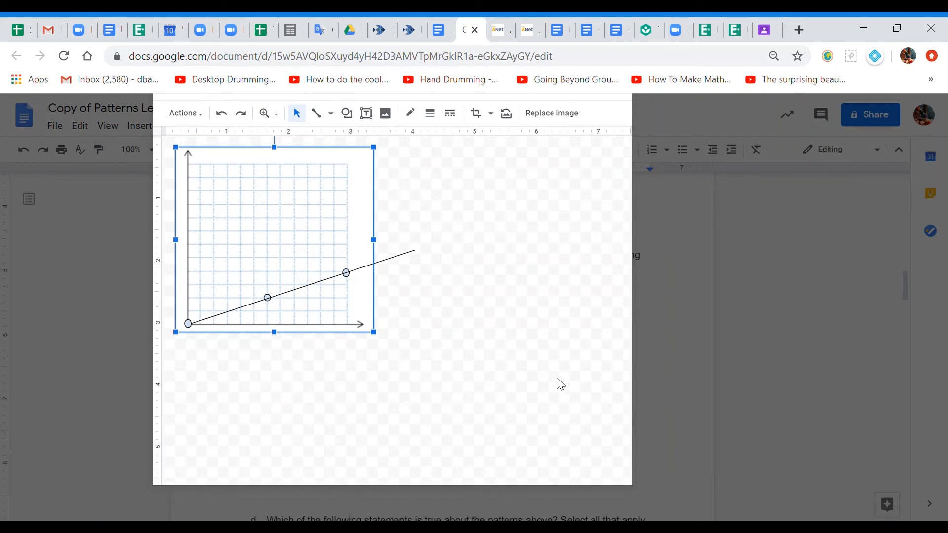
{"action": "mouse_move", "coordinate": [456, 316]}
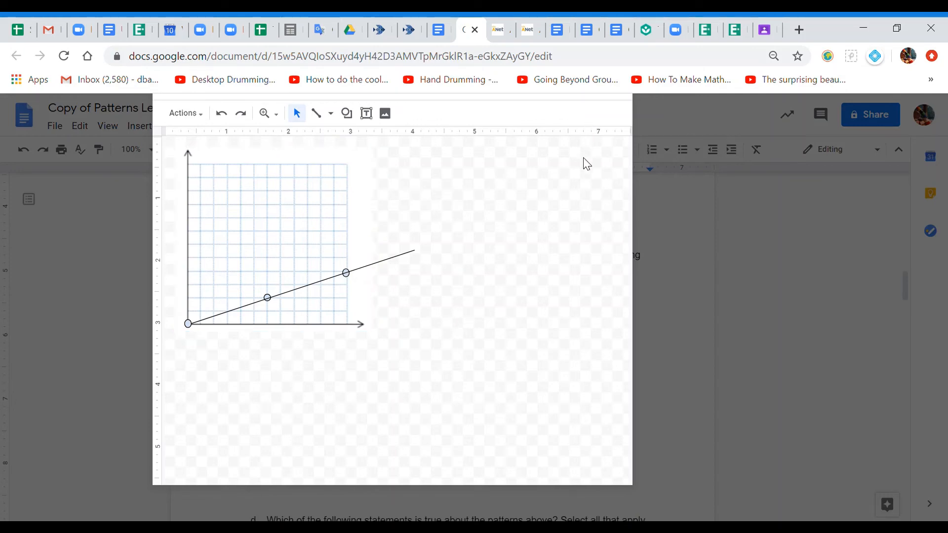
{"action": "mouse_move", "coordinate": [707, 248]}
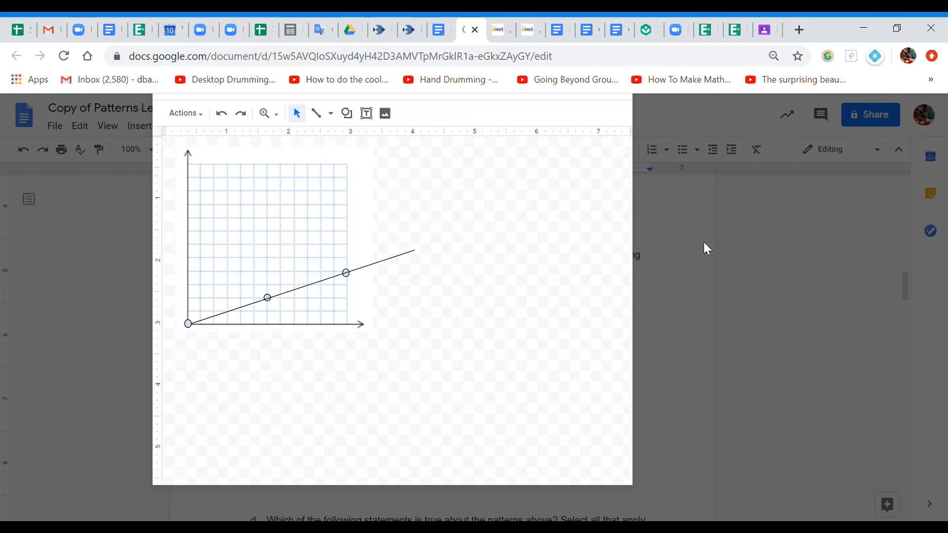
{"action": "mouse_move", "coordinate": [898, 28]}
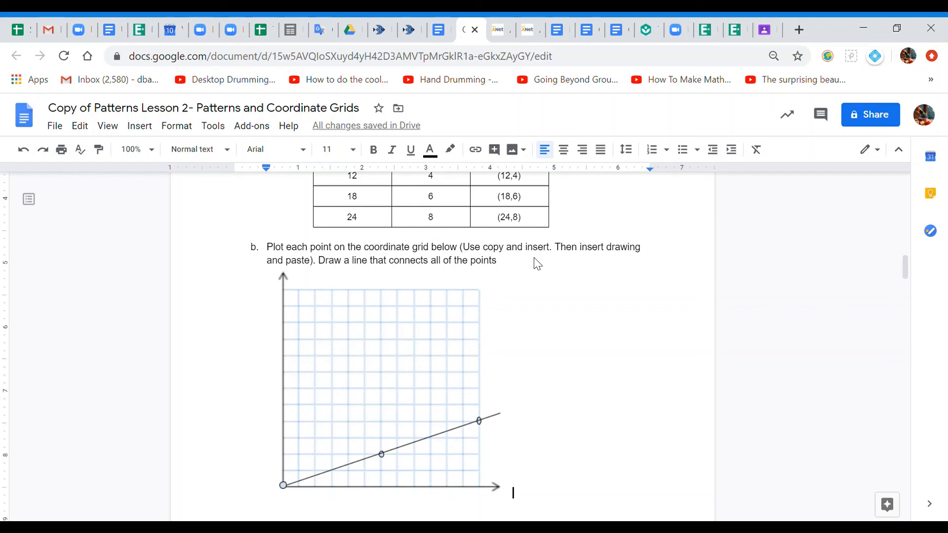
{"action": "mouse_move", "coordinate": [510, 432]}
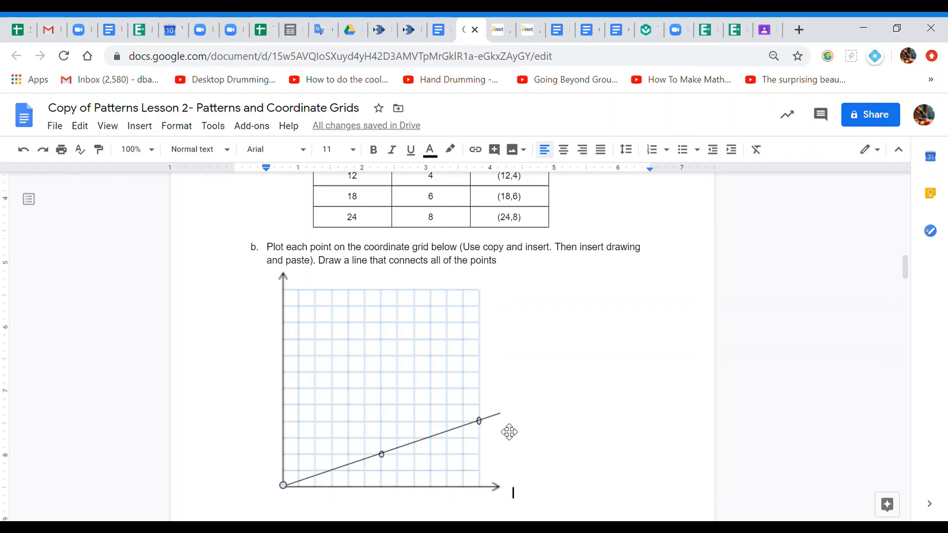
{"action": "scroll", "scroll_direction": "down", "scroll_amount": 3}
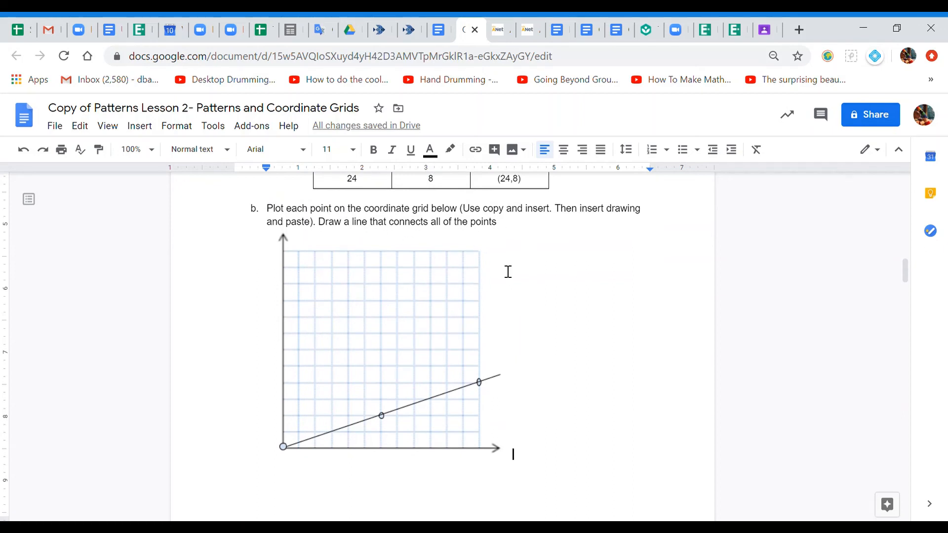
{"action": "mouse_move", "coordinate": [505, 387]}
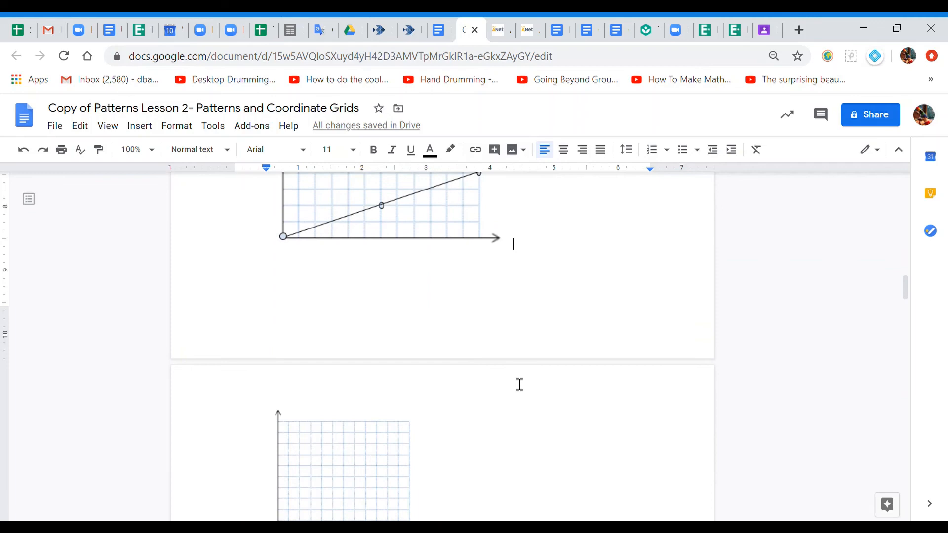
{"action": "scroll", "scroll_direction": "down", "scroll_amount": 3}
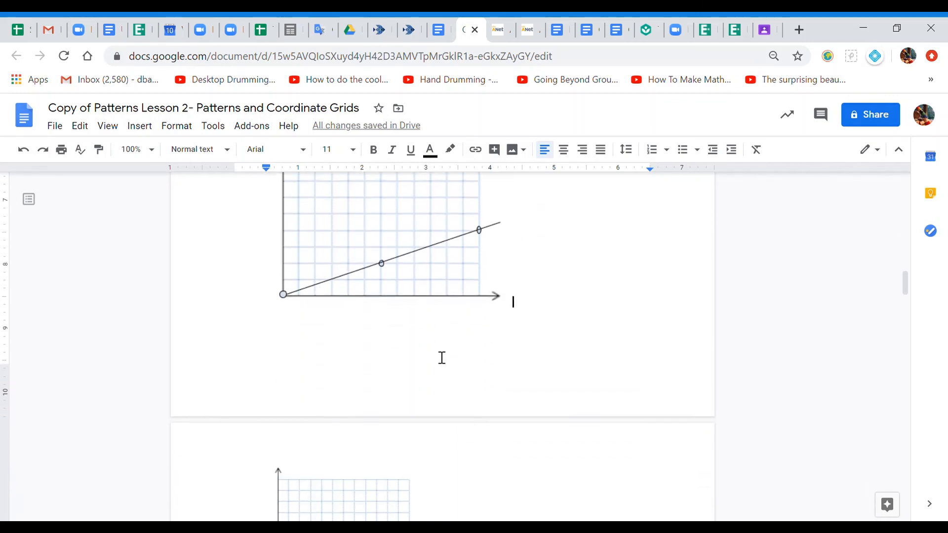
{"action": "scroll", "scroll_direction": "down", "scroll_amount": 3}
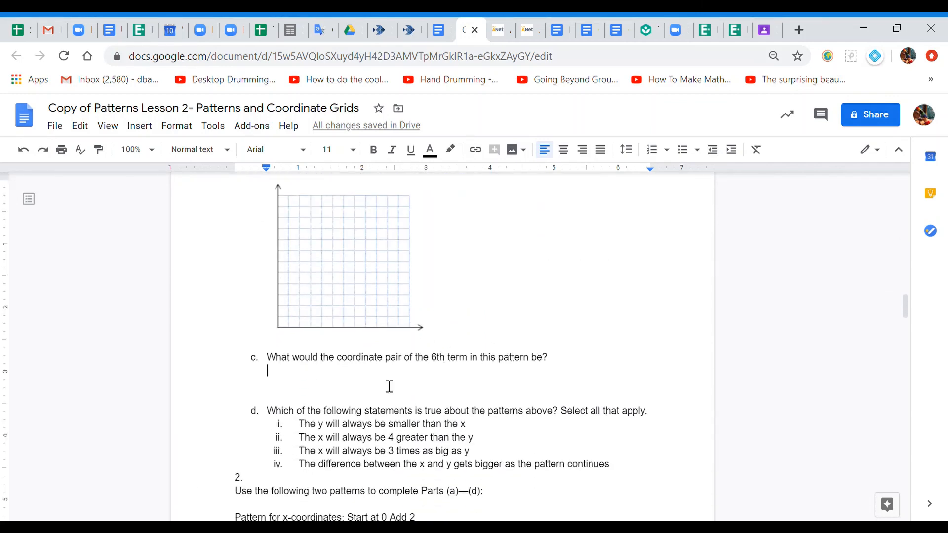
- Enter (30,10) as the 6th term's coordinate pair under question c
{"action": "type", "text": "("}
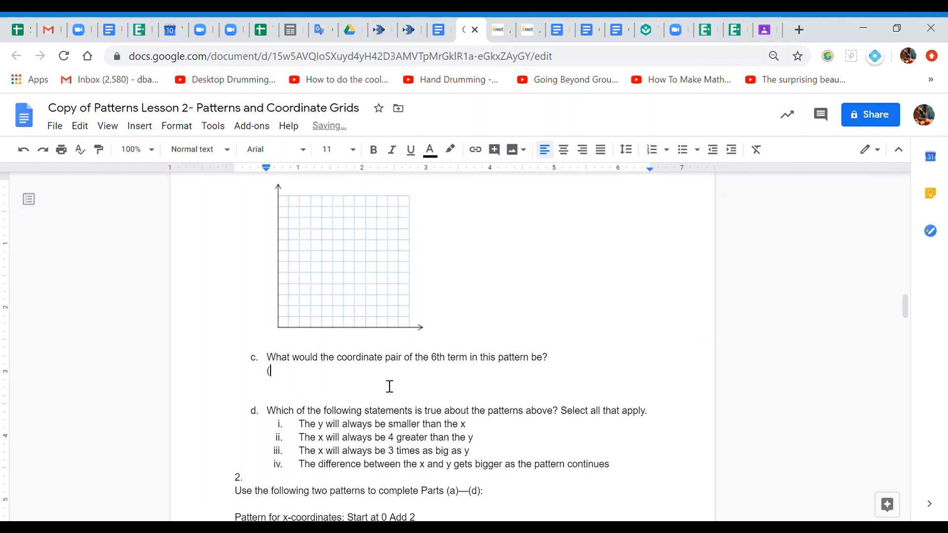
{"action": "type", "text": "30,10)"}
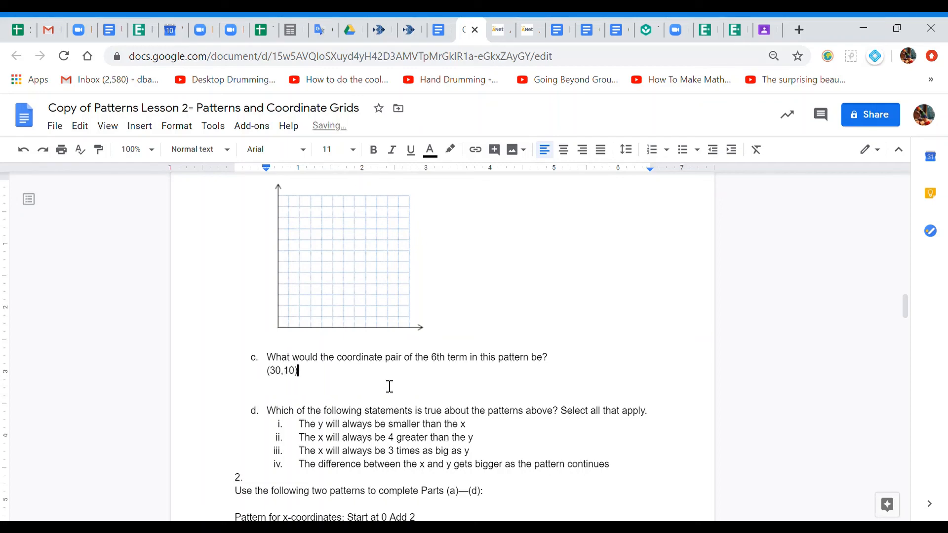
{"action": "scroll", "scroll_direction": "down", "scroll_amount": 3}
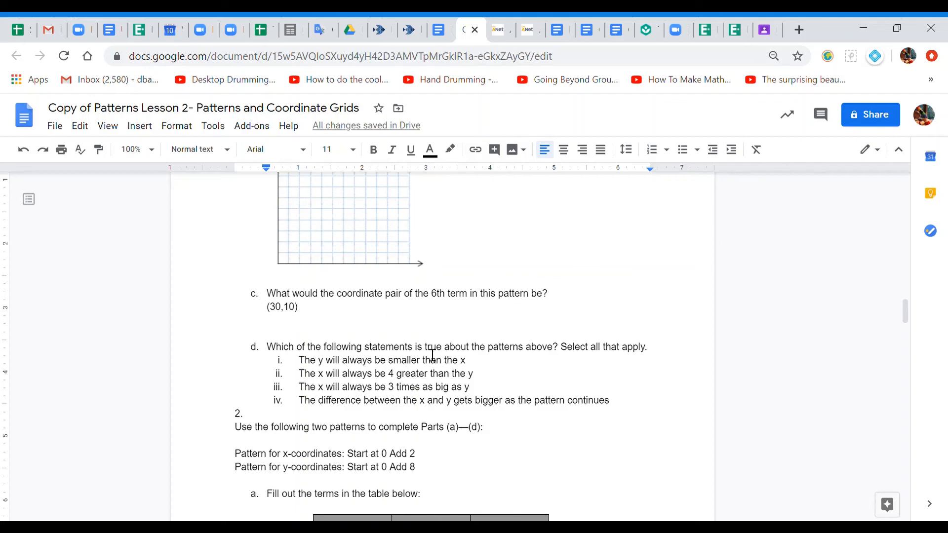
{"action": "scroll", "scroll_direction": "down", "scroll_amount": 3}
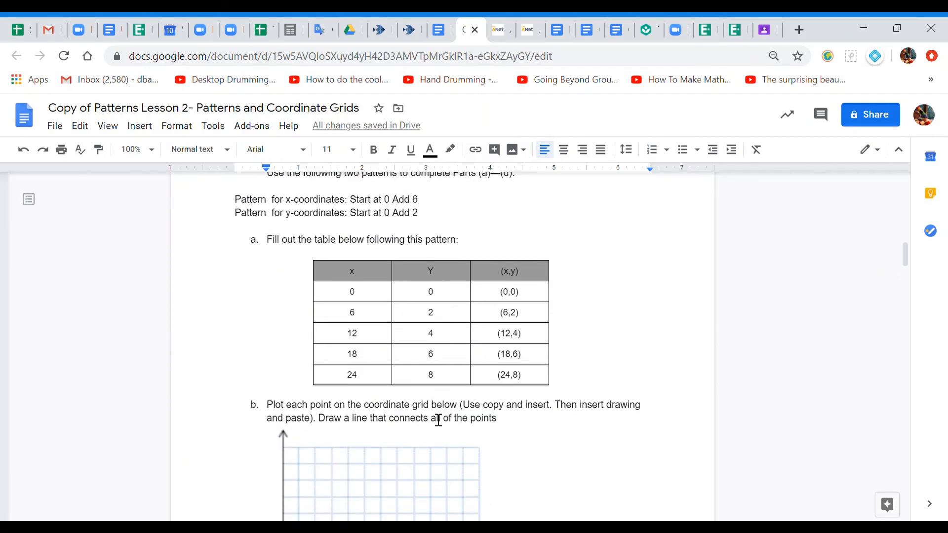
{"action": "scroll", "scroll_direction": "down", "scroll_amount": 3}
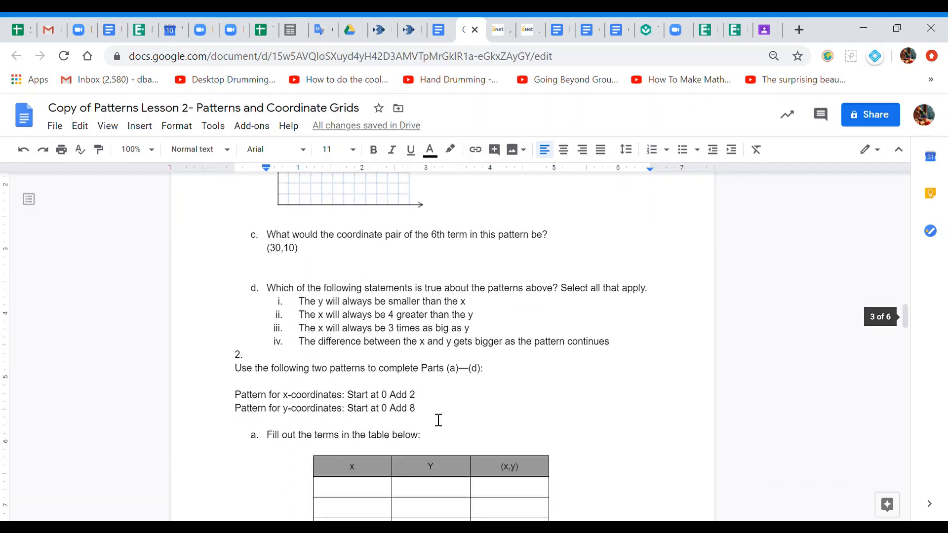
- Bold statement i (y is smaller) as true and delete the text of statement ii
{"action": "left_click_drag", "start_coordinate": [298, 301], "coordinate": [465, 301]}
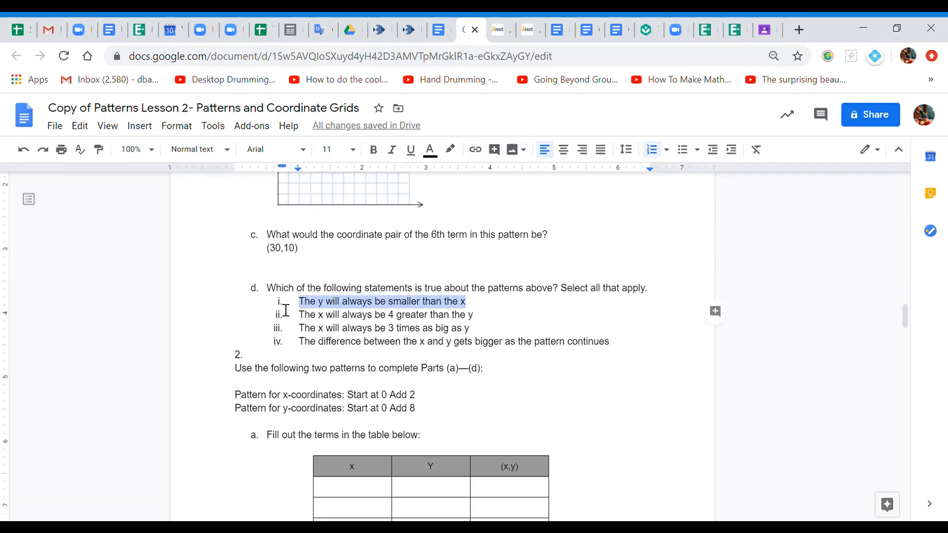
{"action": "left_click", "coordinate": [374, 149]}
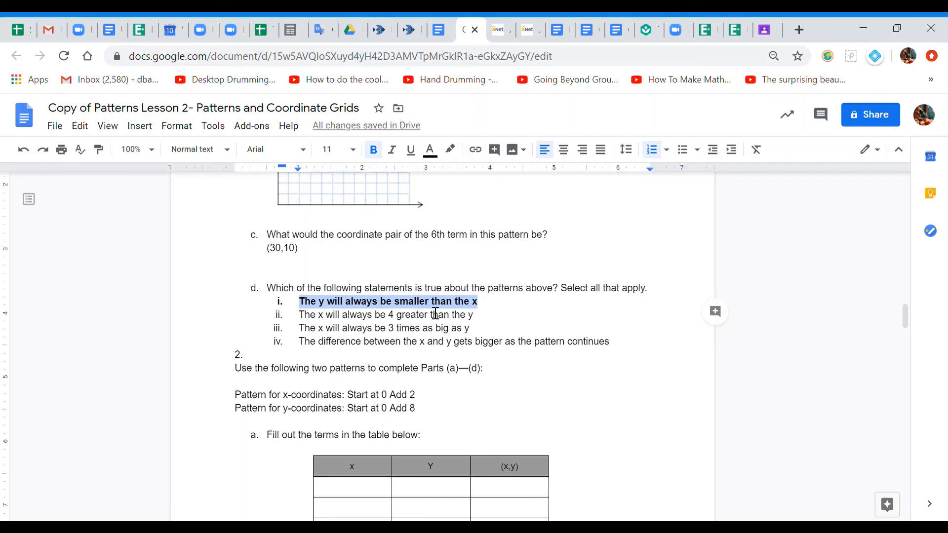
{"action": "scroll", "scroll_direction": "down", "scroll_amount": 3}
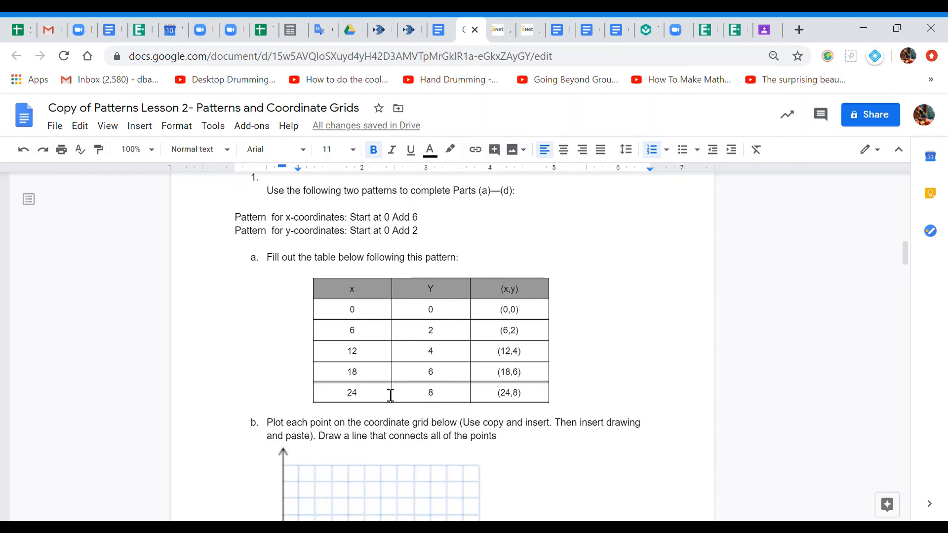
{"action": "scroll", "scroll_direction": "down", "scroll_amount": 3}
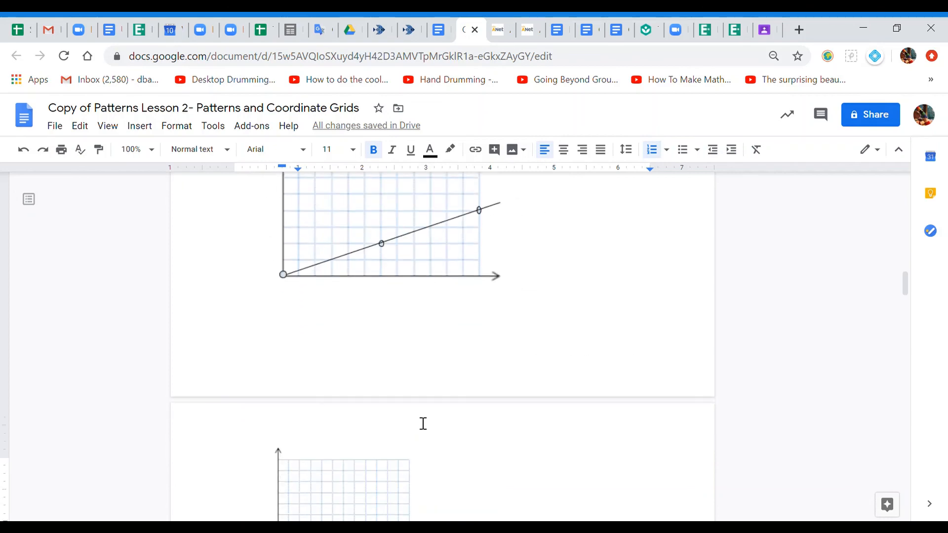
{"action": "scroll", "scroll_direction": "down", "scroll_amount": 3}
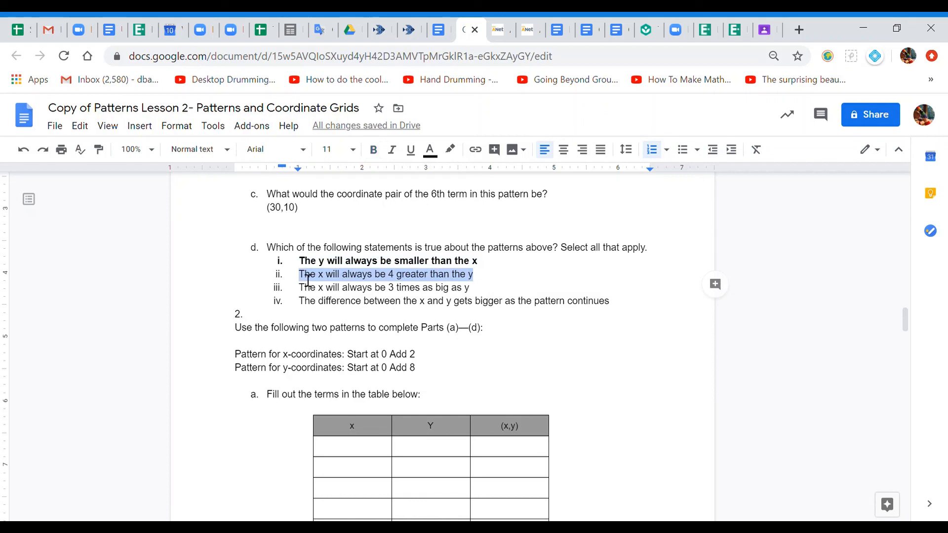
{"action": "key", "text": "Delete"}
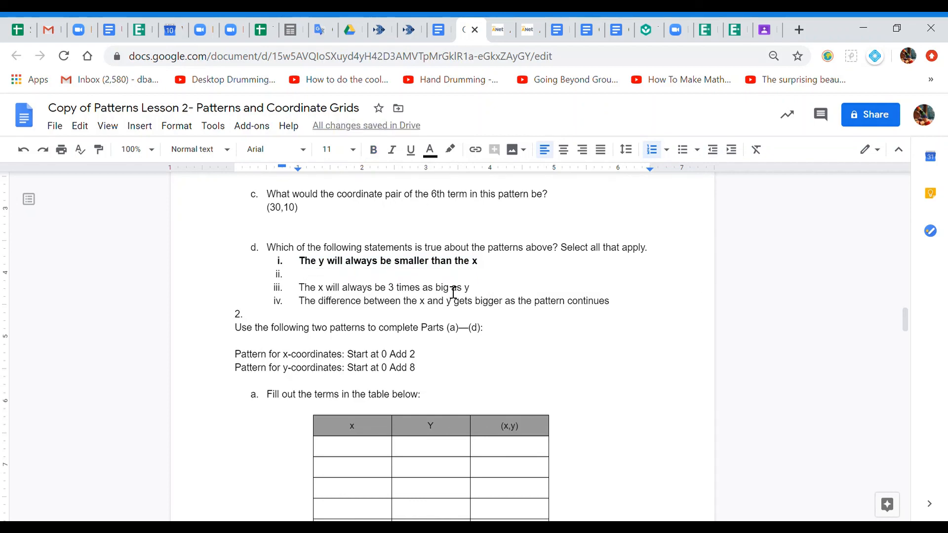
{"action": "scroll", "scroll_direction": "down", "scroll_amount": 3}
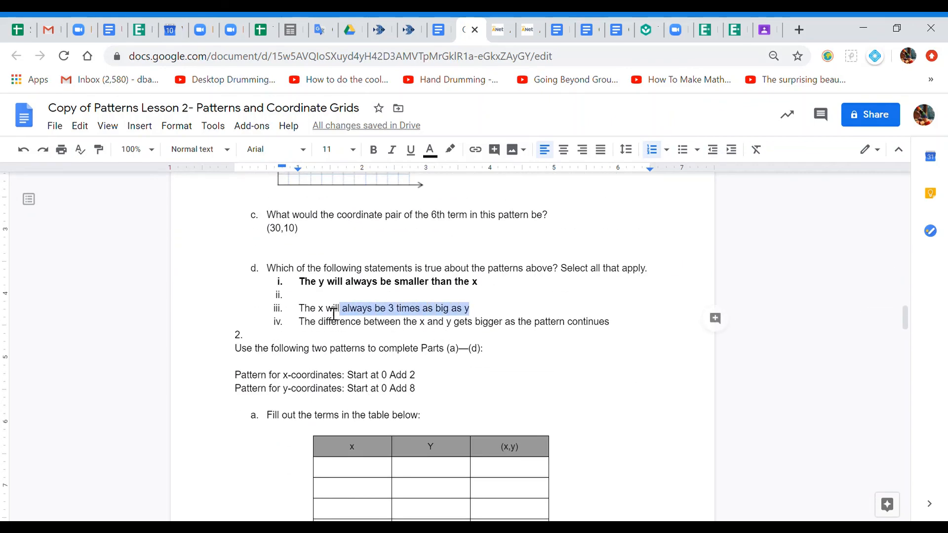
- Bold statement iii (x is 3 times y) as true
{"action": "left_click_drag", "start_coordinate": [339, 308], "coordinate": [298, 308]}
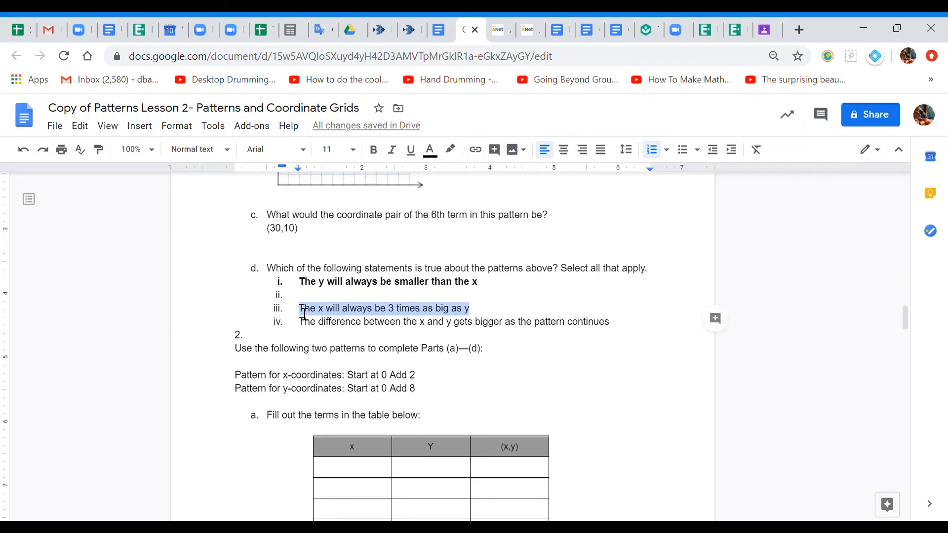
{"action": "left_click", "coordinate": [374, 149]}
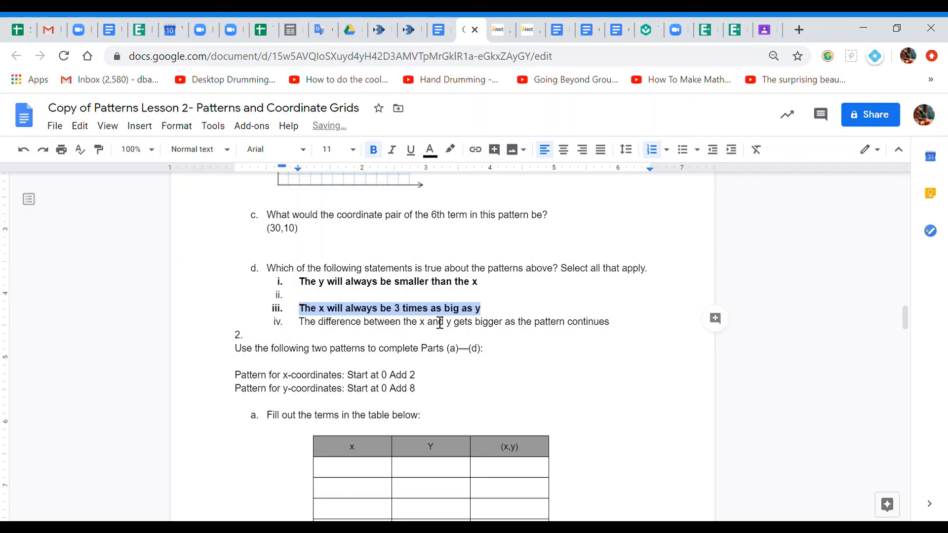
{"action": "mouse_move", "coordinate": [550, 314]}
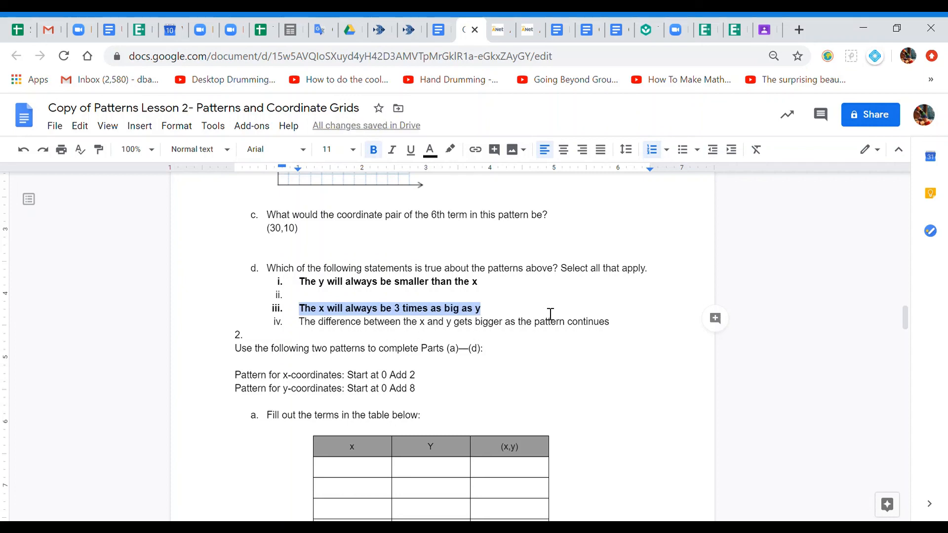
{"action": "scroll", "scroll_direction": "up", "scroll_amount": 3}
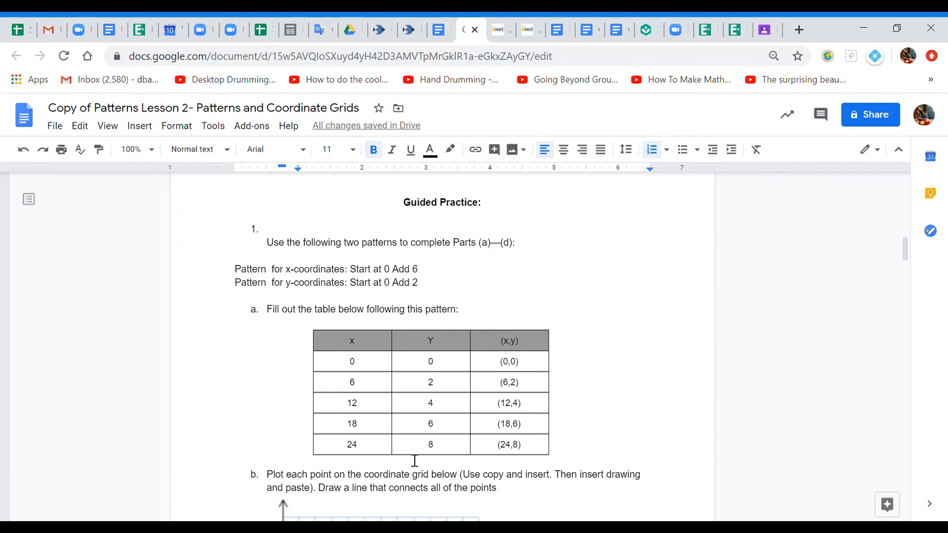
{"action": "mouse_move", "coordinate": [404, 386]}
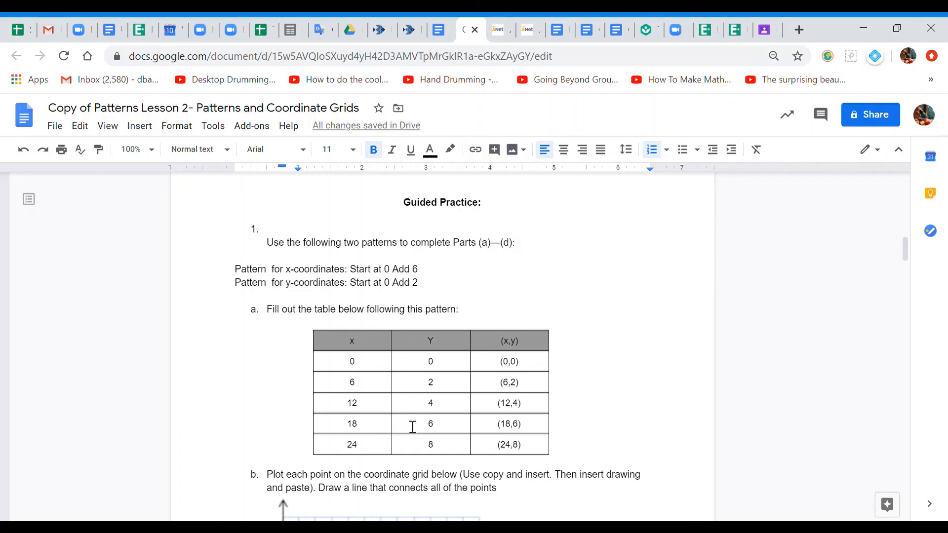
{"action": "scroll", "scroll_direction": "down", "scroll_amount": 3}
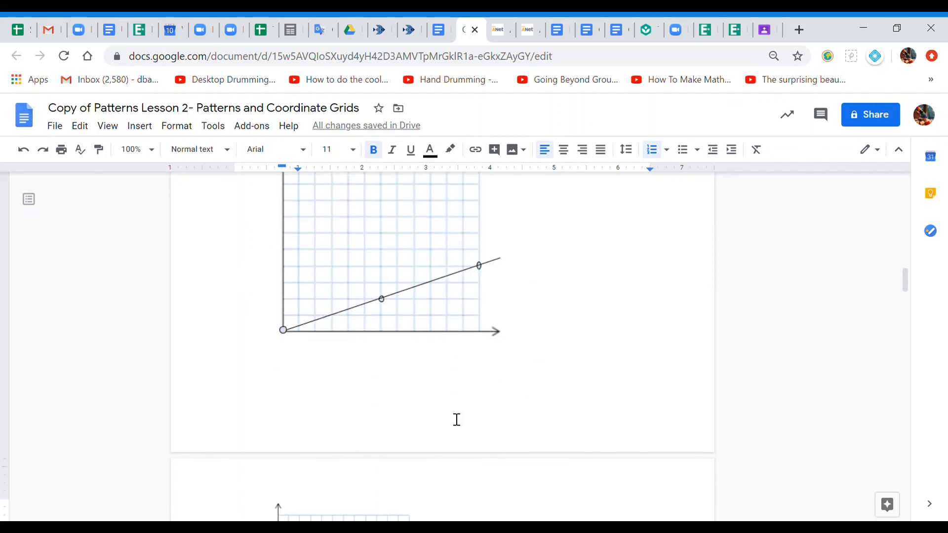
{"action": "scroll", "scroll_direction": "down", "scroll_amount": 3}
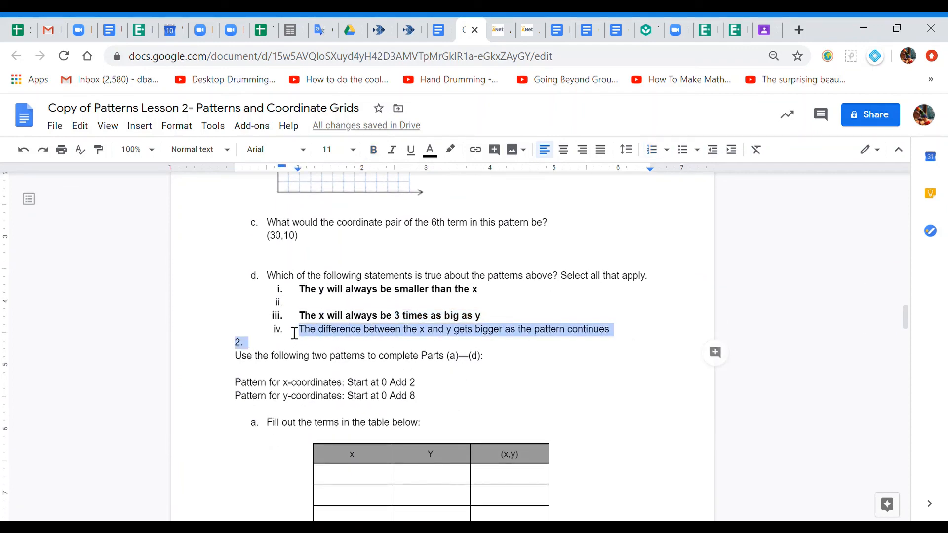
- Bold statement iv, about the x–y difference growing, as true
{"action": "left_click", "coordinate": [373, 149]}
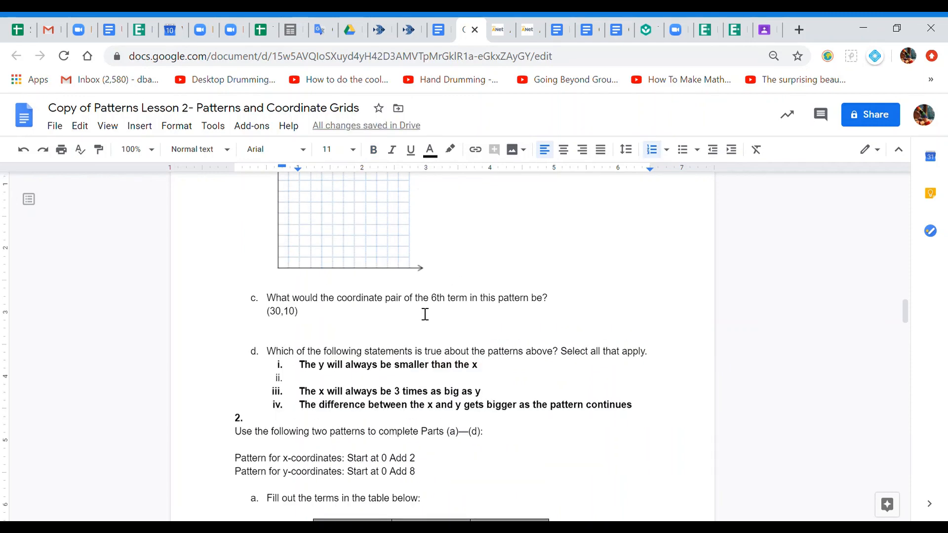
{"action": "scroll", "scroll_direction": "down", "scroll_amount": 3}
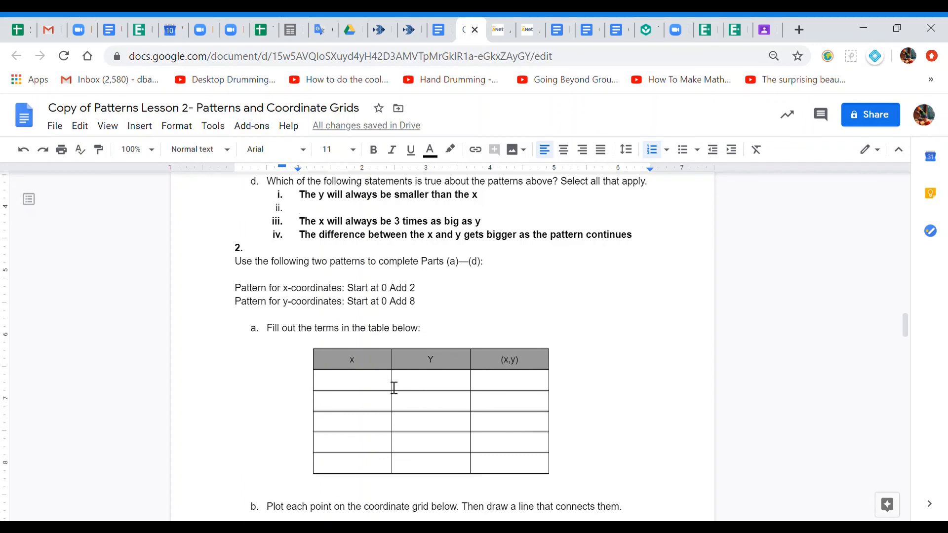
{"action": "mouse_move", "coordinate": [877, 217]}
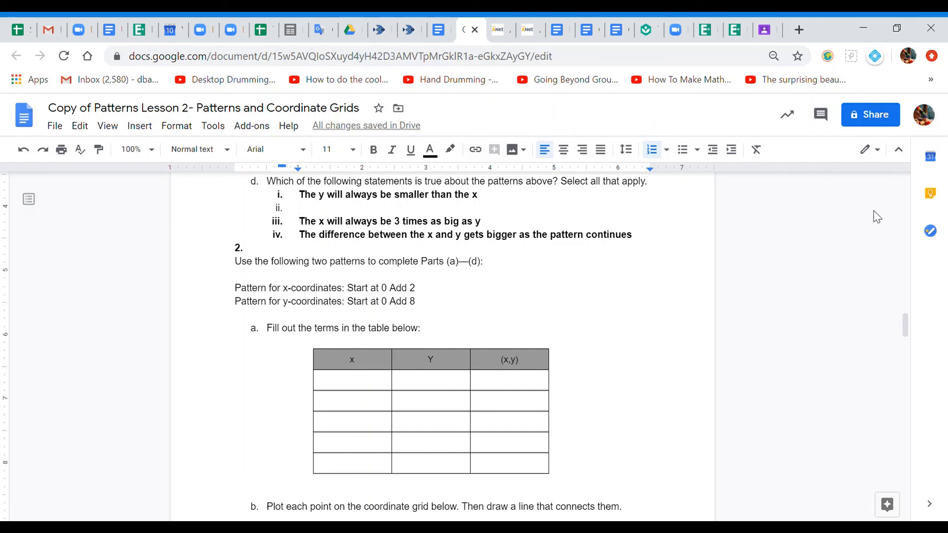